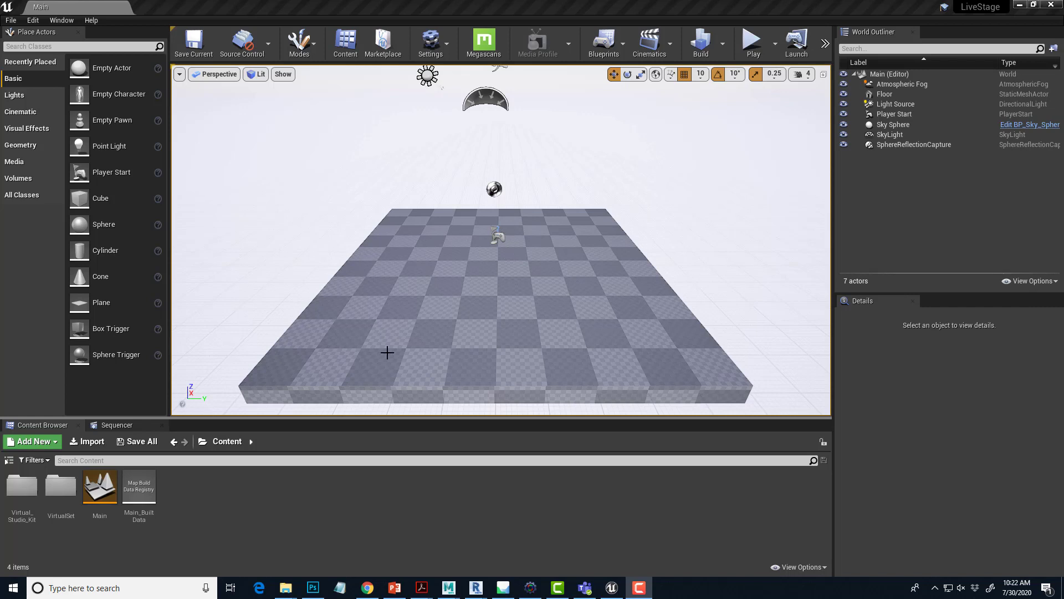
mouse_move(19, 537)
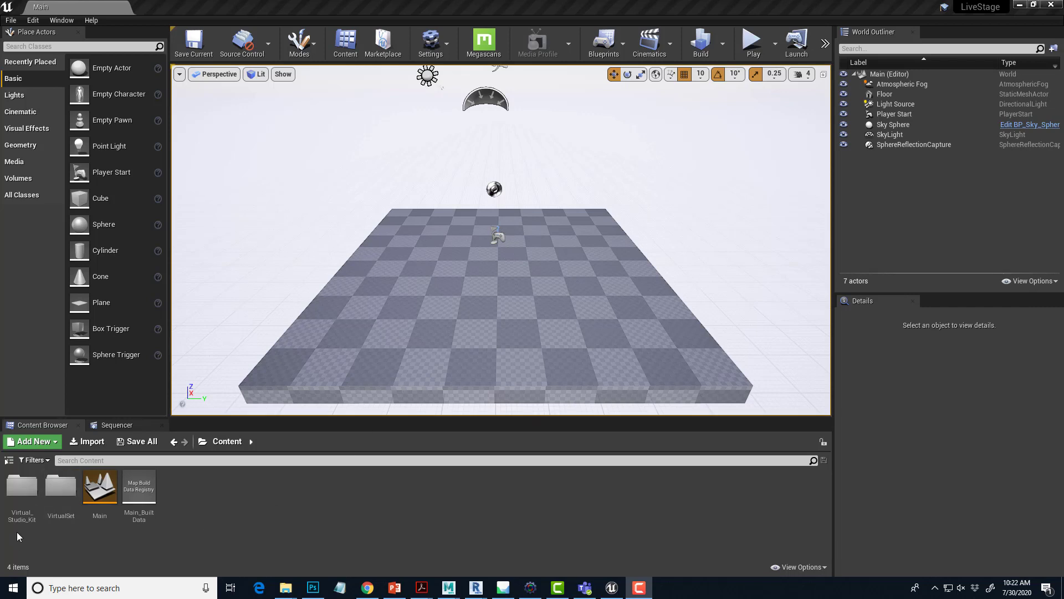
mouse_move(54, 557)
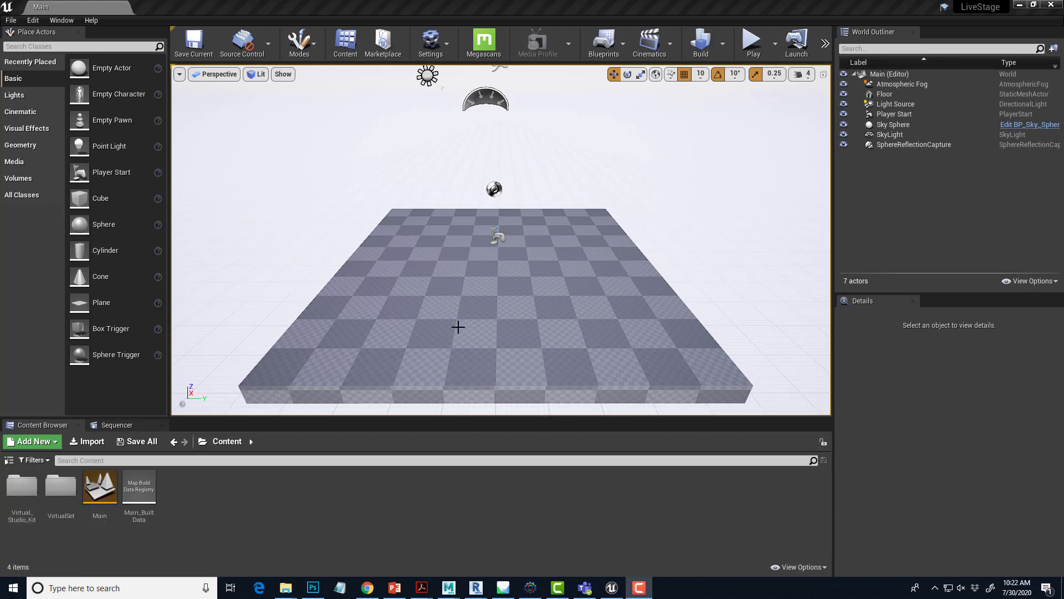
mouse_move(470, 336)
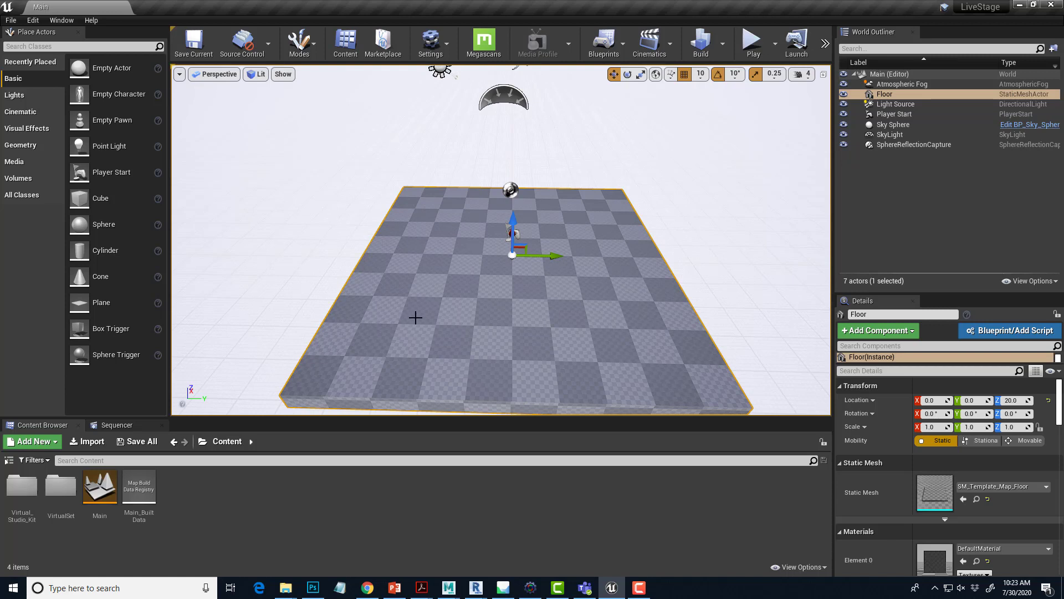
Delete the floor and player start, then pick the sky sphere and atmospheric fog for removal
key(Delete)
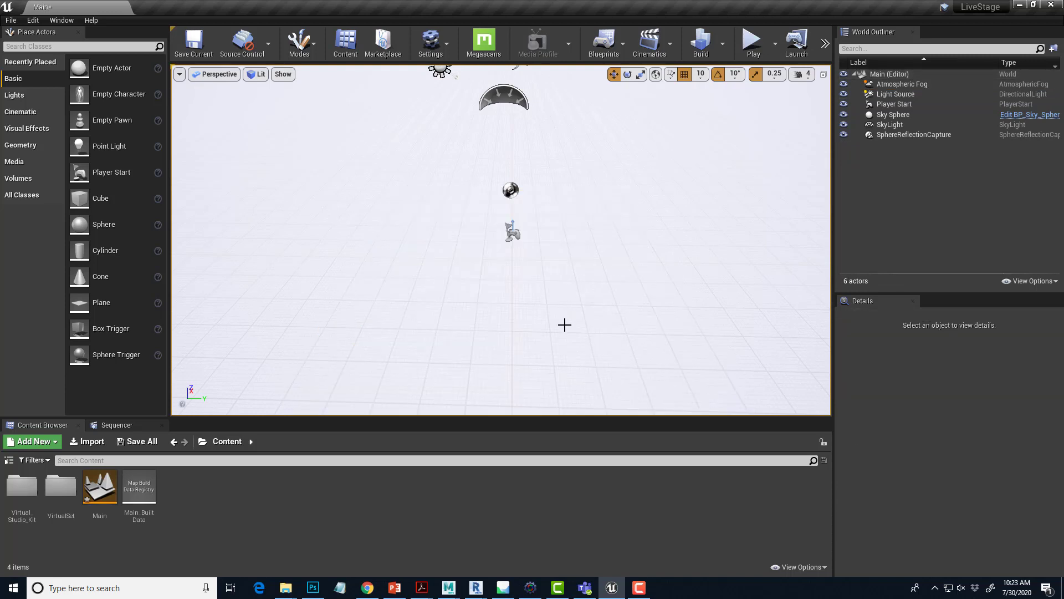
click(512, 230)
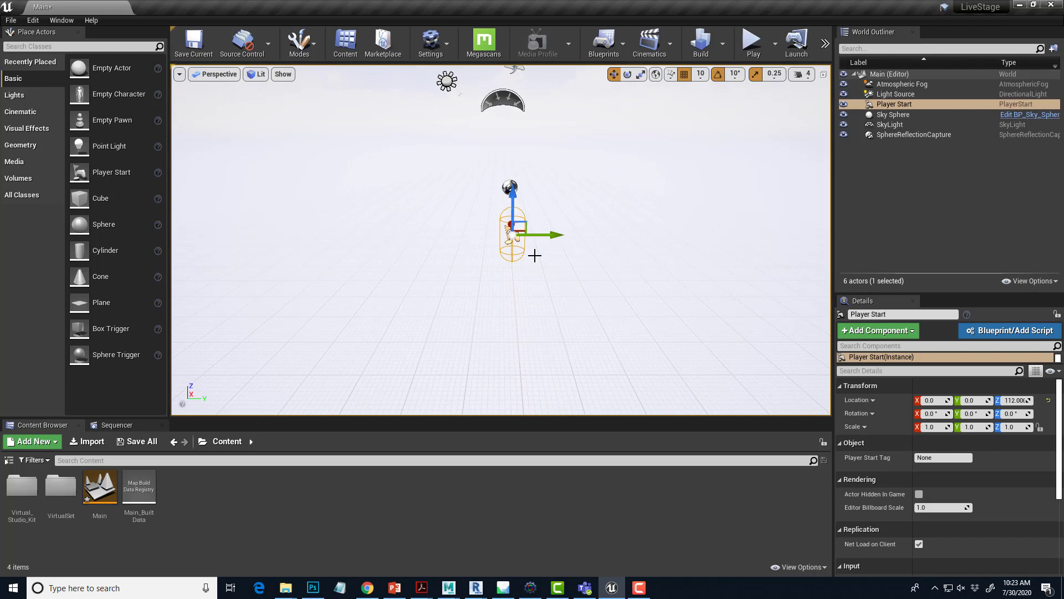
key(Delete)
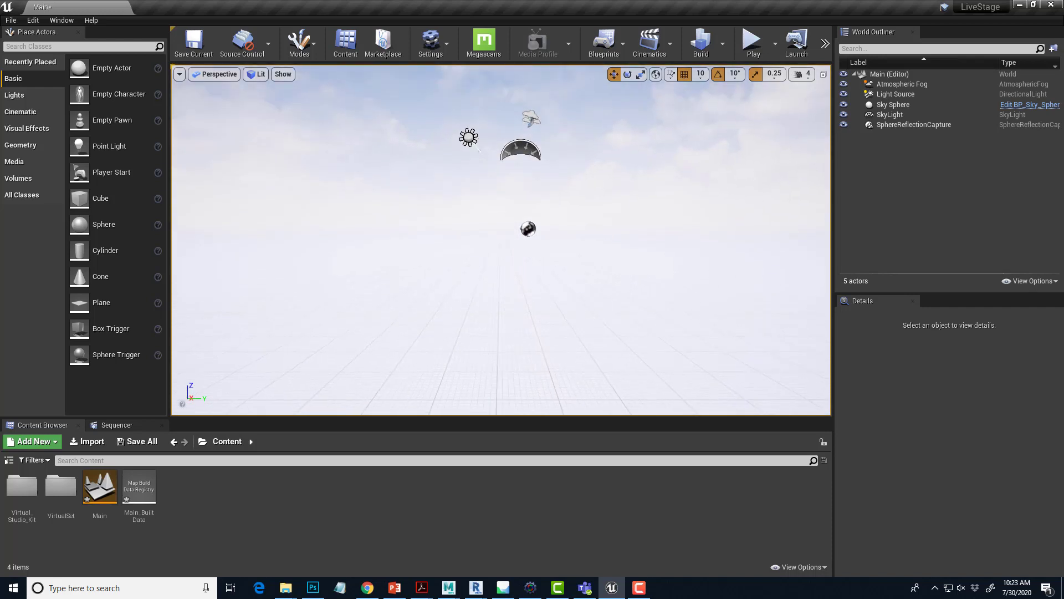
mouse_move(572, 144)
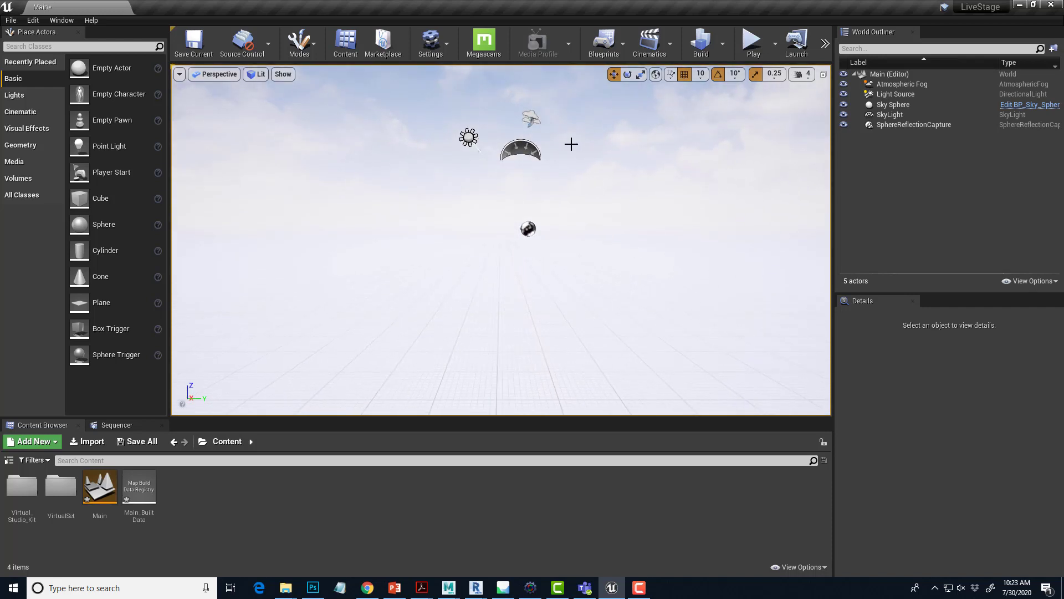
click(892, 104)
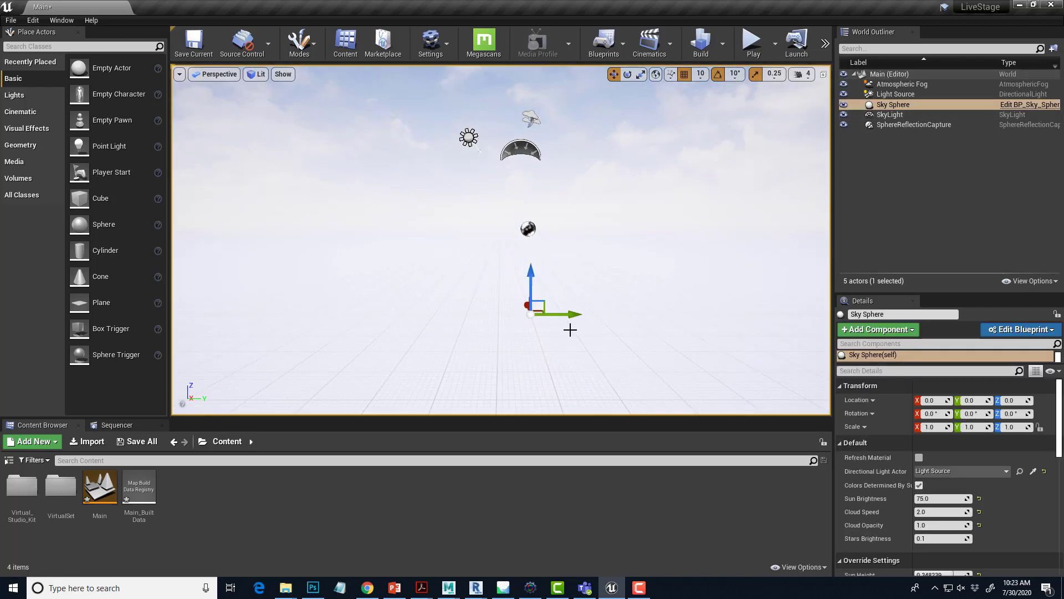
mouse_move(530, 313)
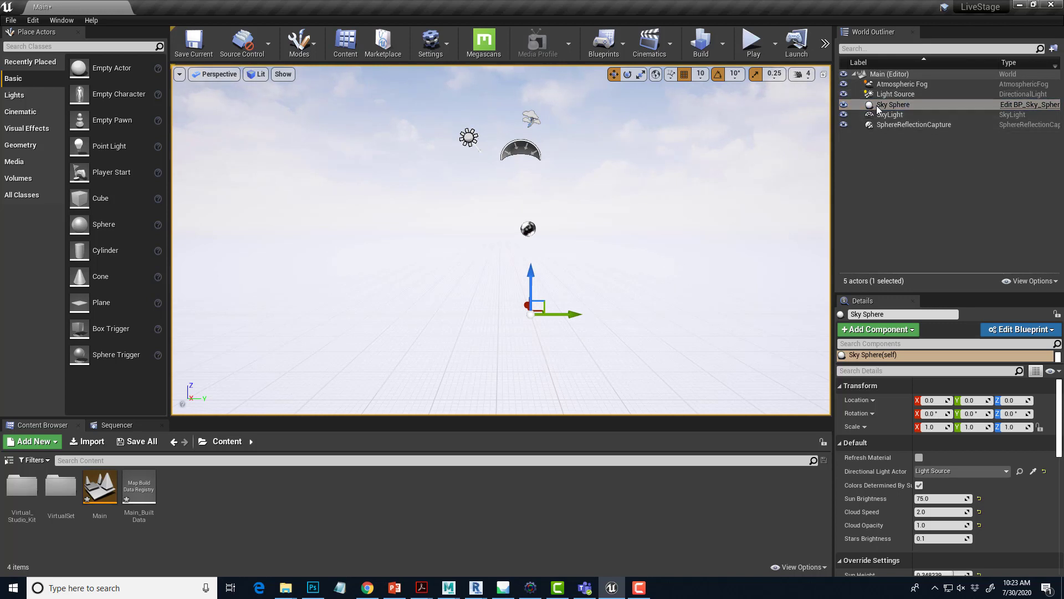
mouse_move(908, 107)
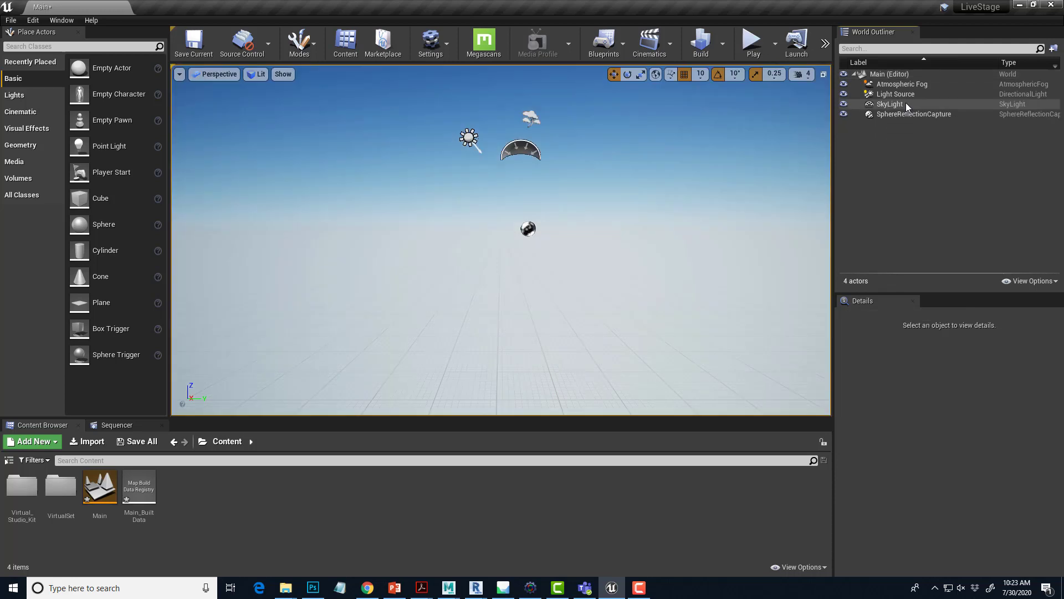
mouse_move(649, 240)
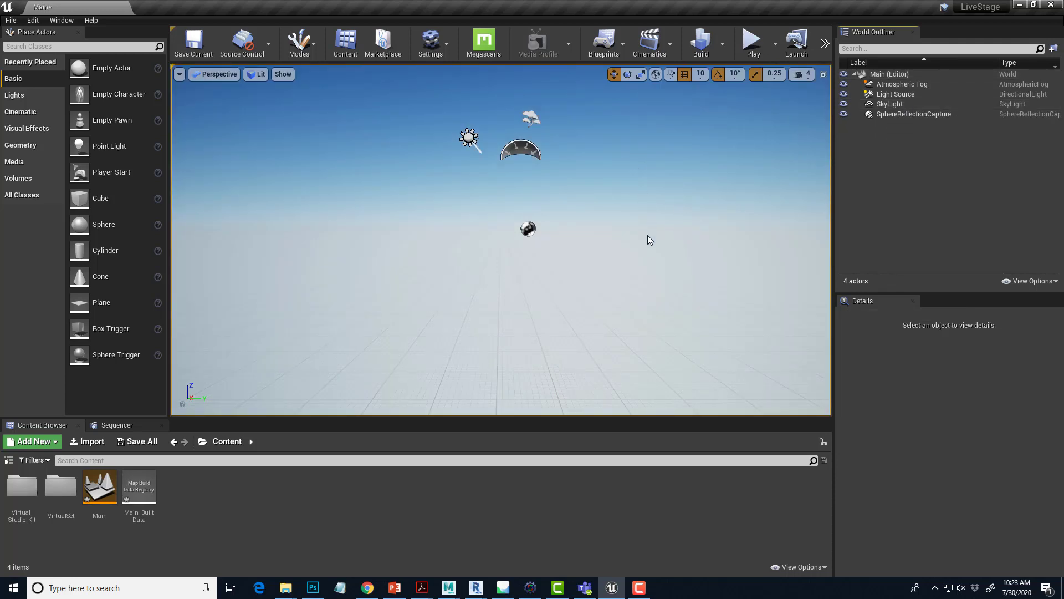
mouse_move(617, 106)
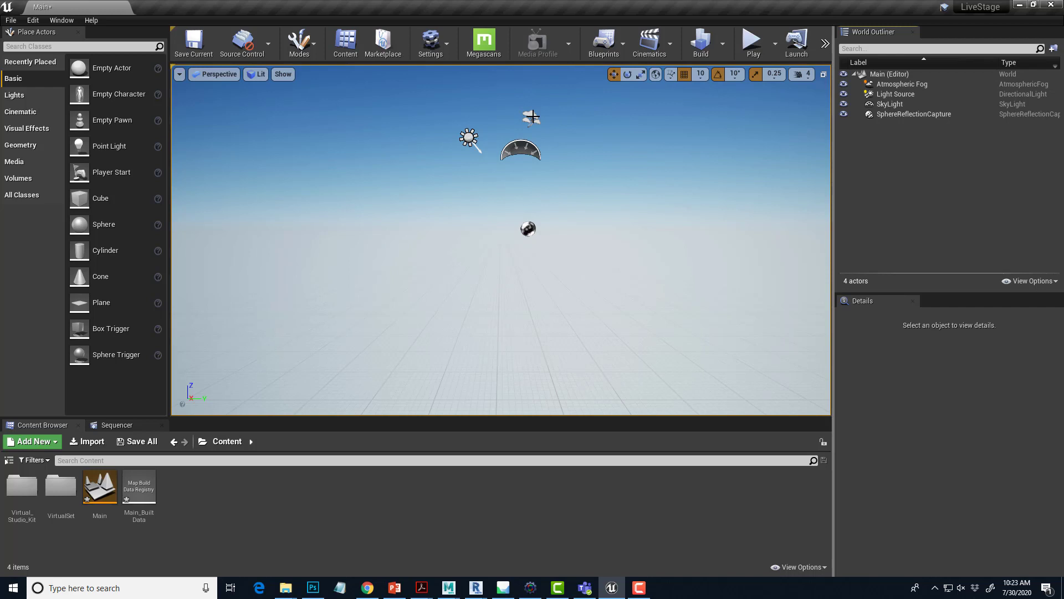
click(901, 83)
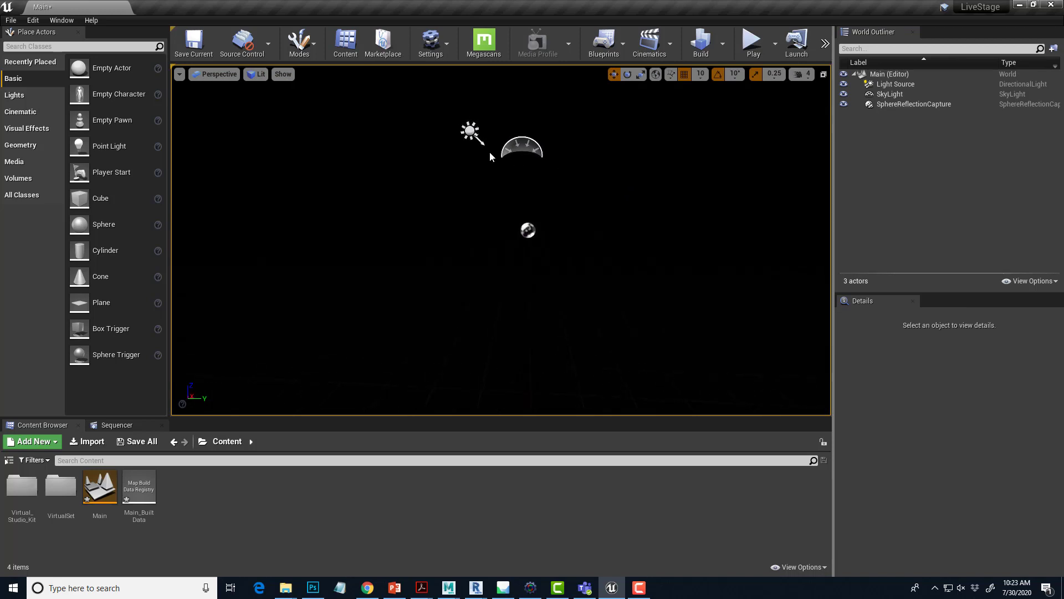
mouse_move(557, 195)
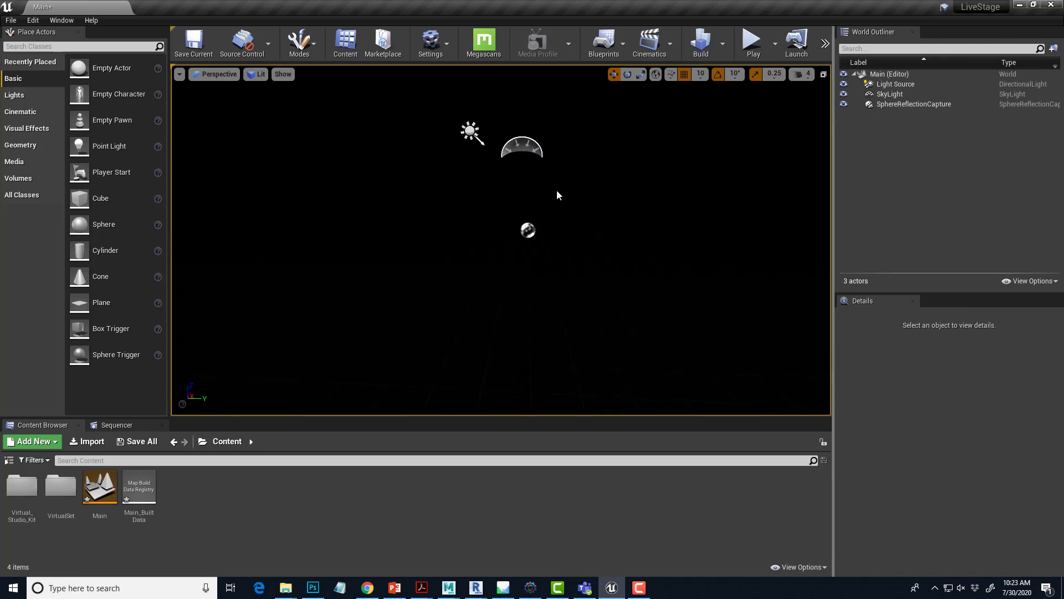
click(470, 131)
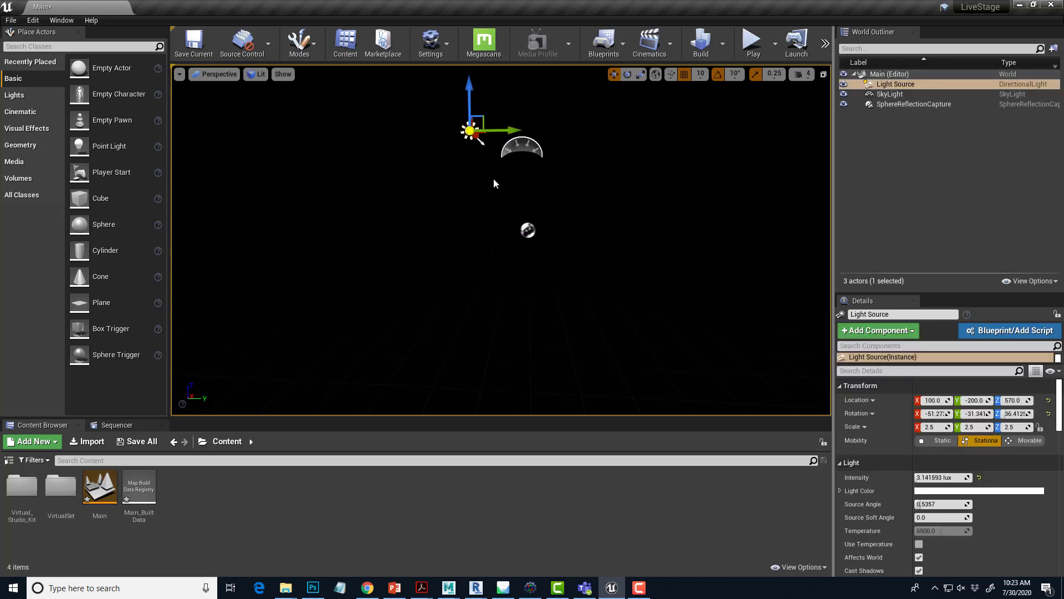
mouse_move(450, 126)
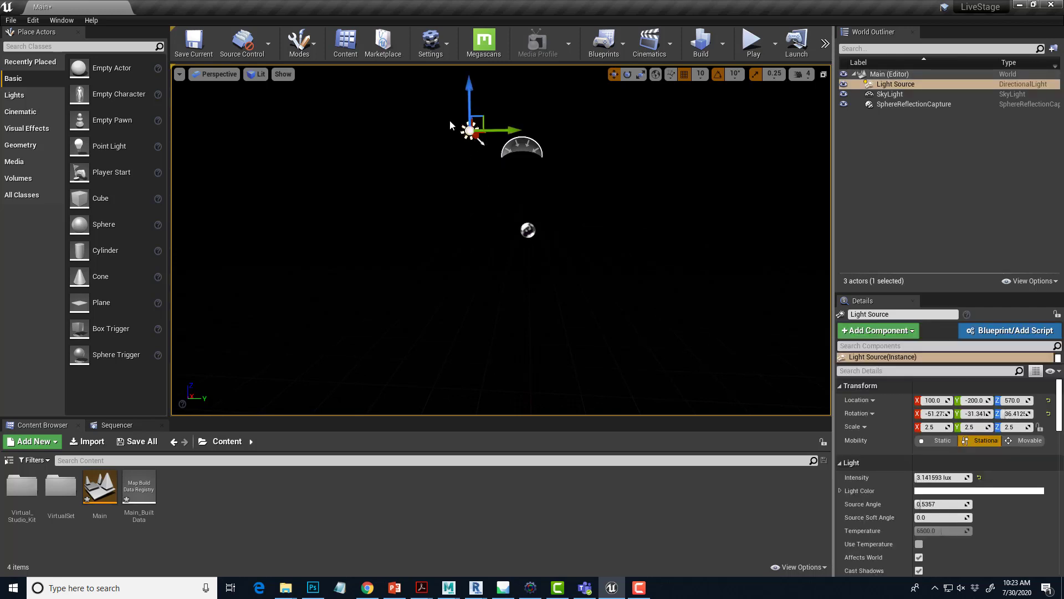
mouse_move(577, 265)
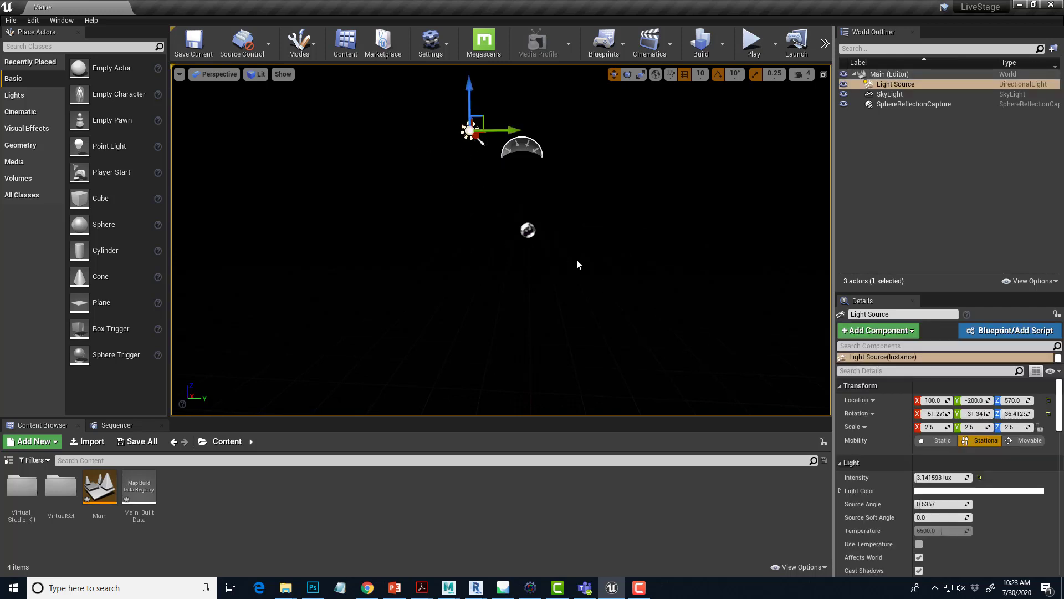
click(889, 93)
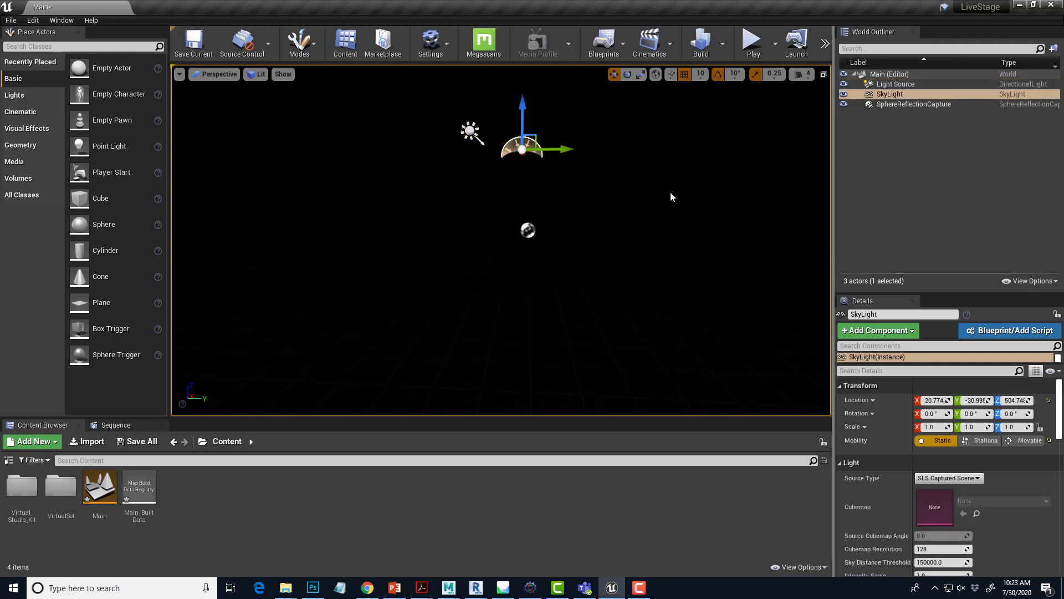
mouse_move(548, 239)
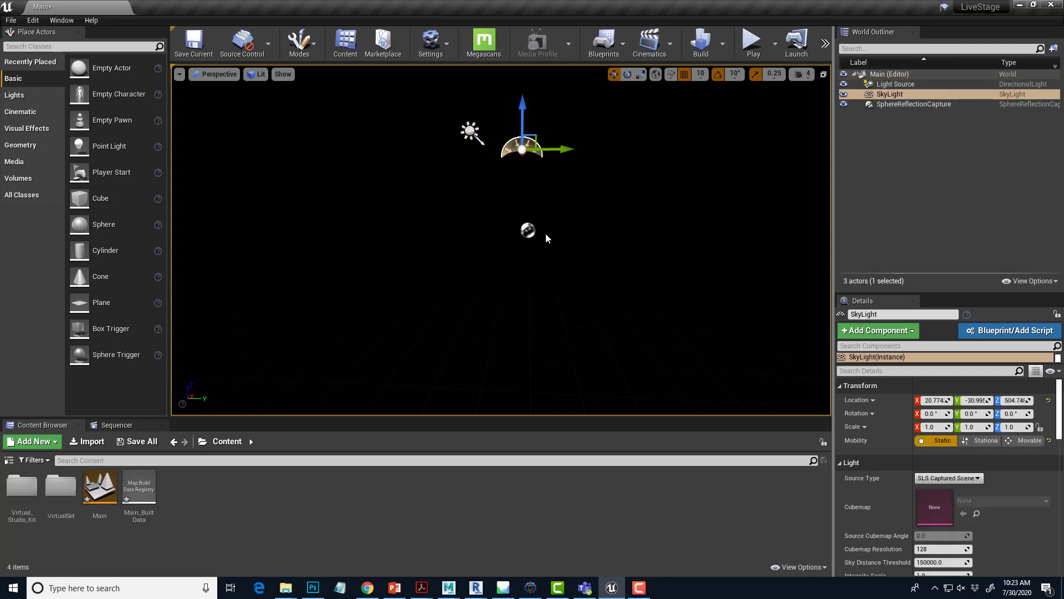
click(912, 104)
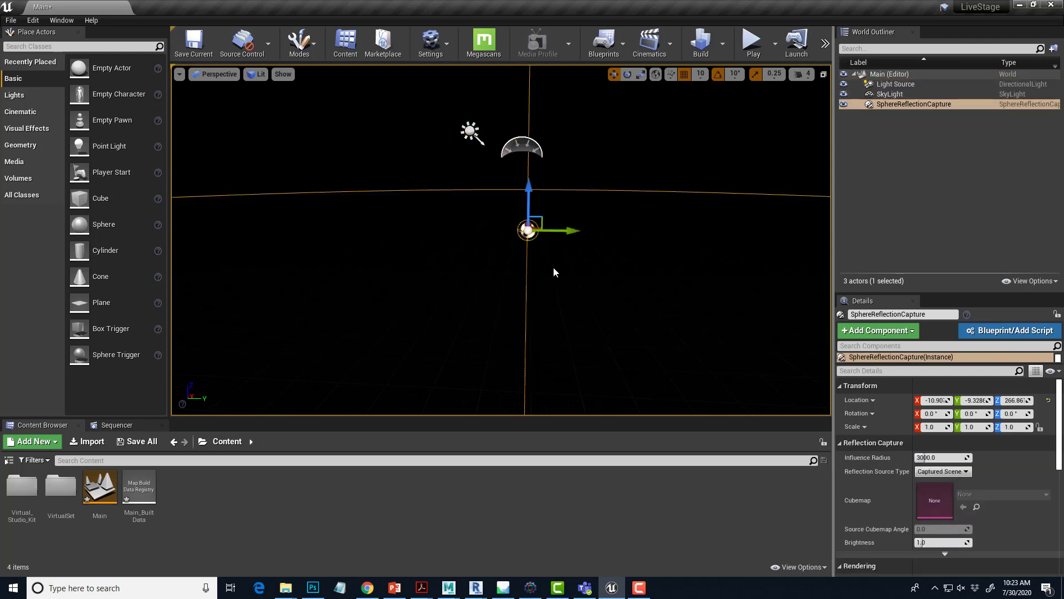
mouse_move(543, 246)
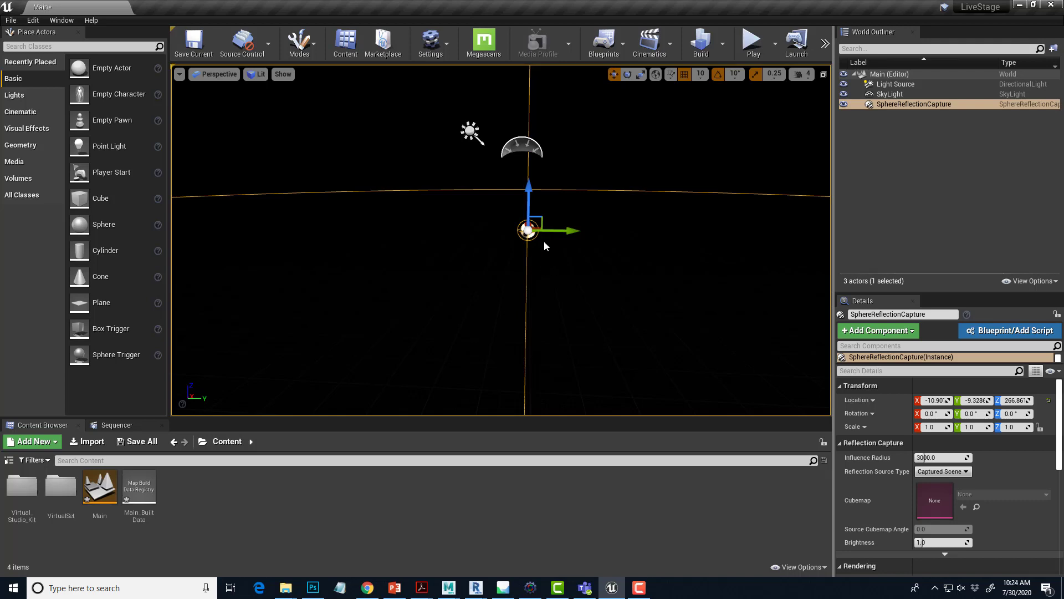
mouse_move(585, 353)
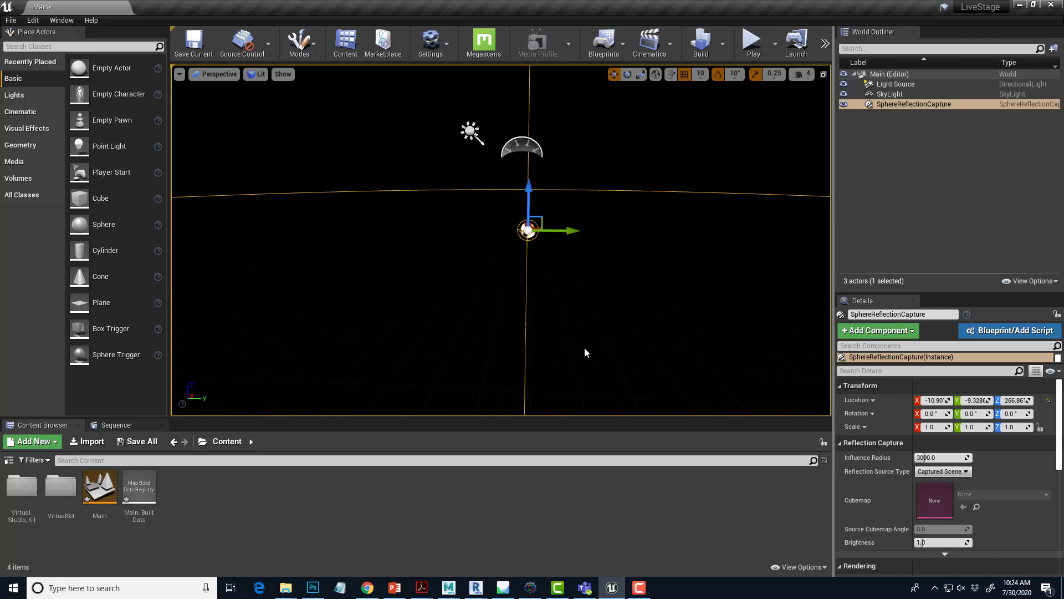
mouse_move(609, 271)
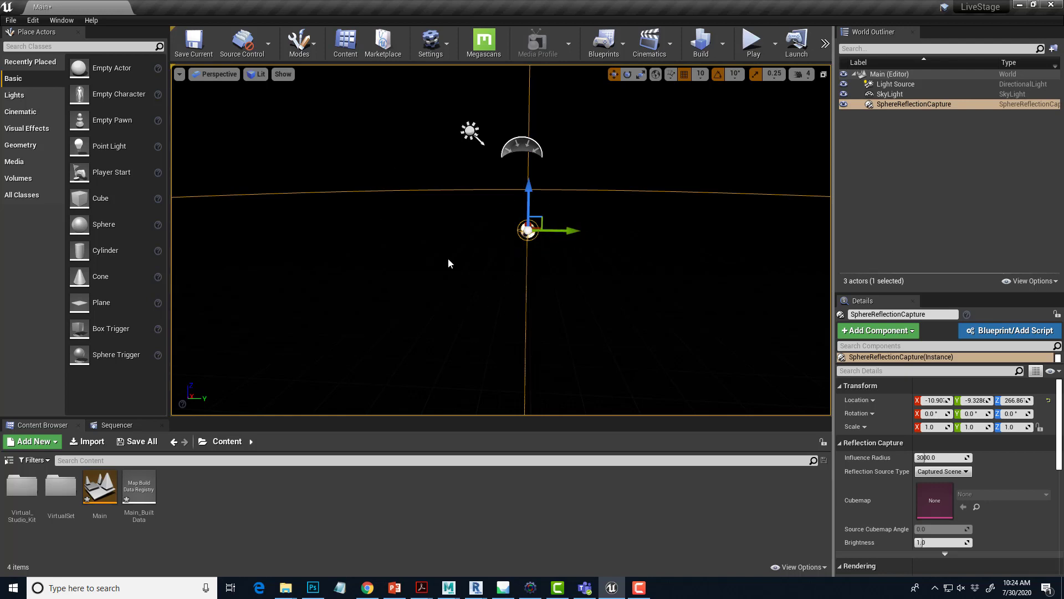
mouse_move(461, 296)
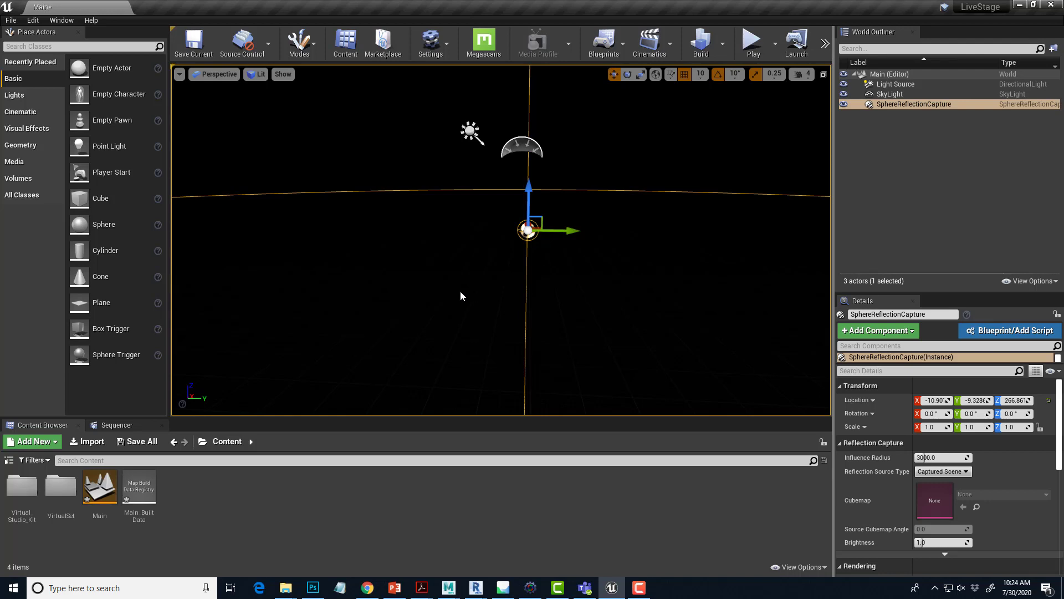
mouse_move(492, 256)
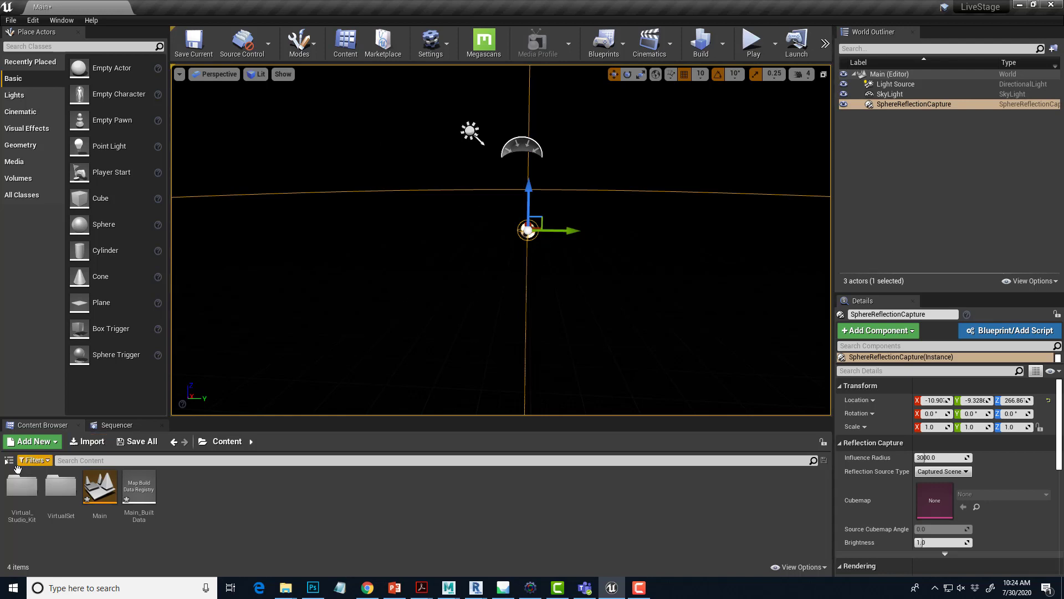
Browse into Virtual_Studio_Kit > Meshes > Floors to reach the floor tile meshes
double_click(20, 485)
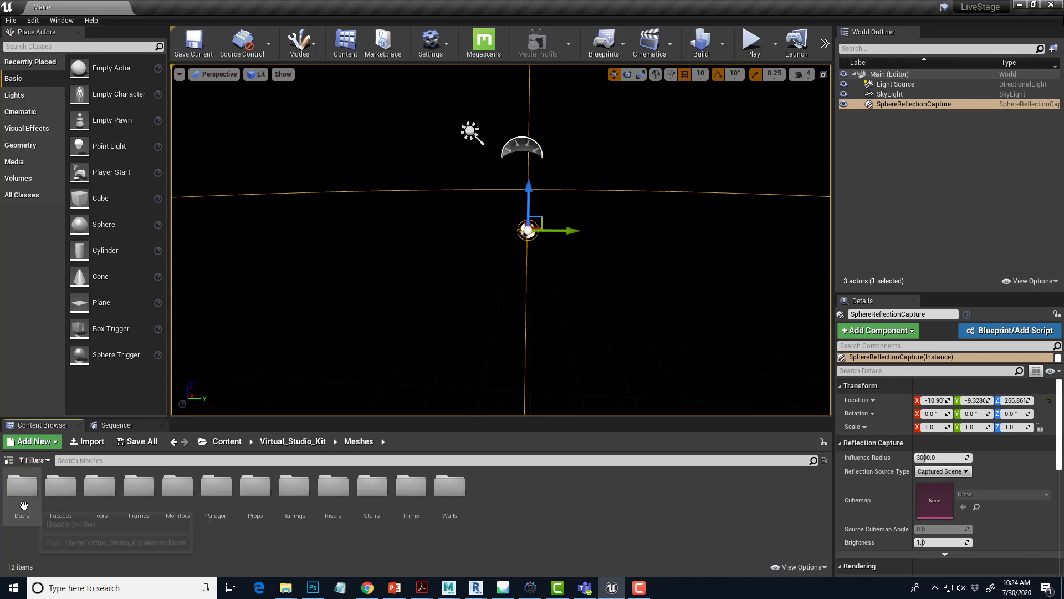
double_click(99, 484)
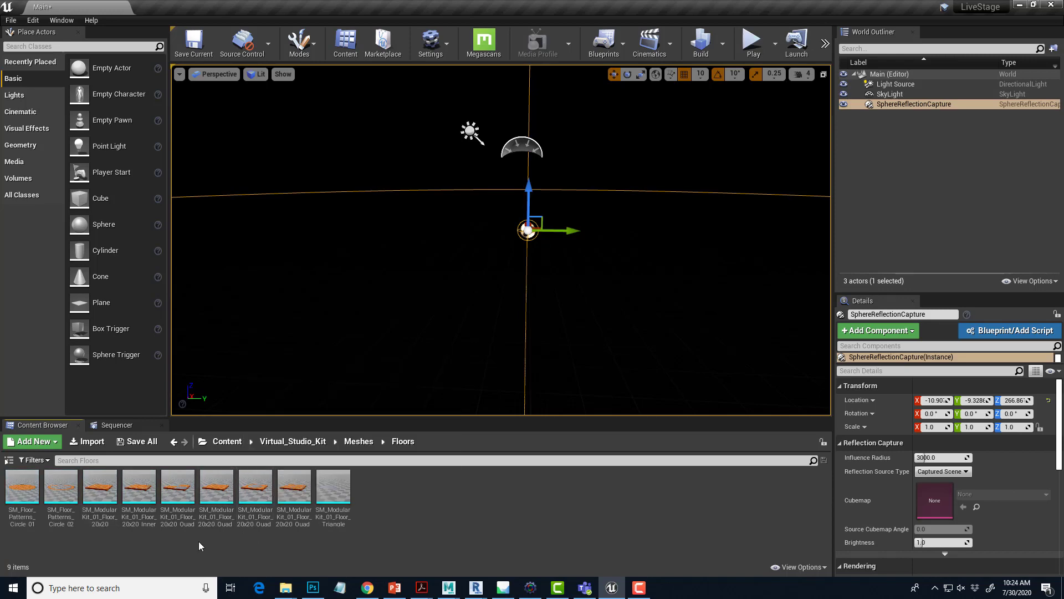
mouse_move(99, 486)
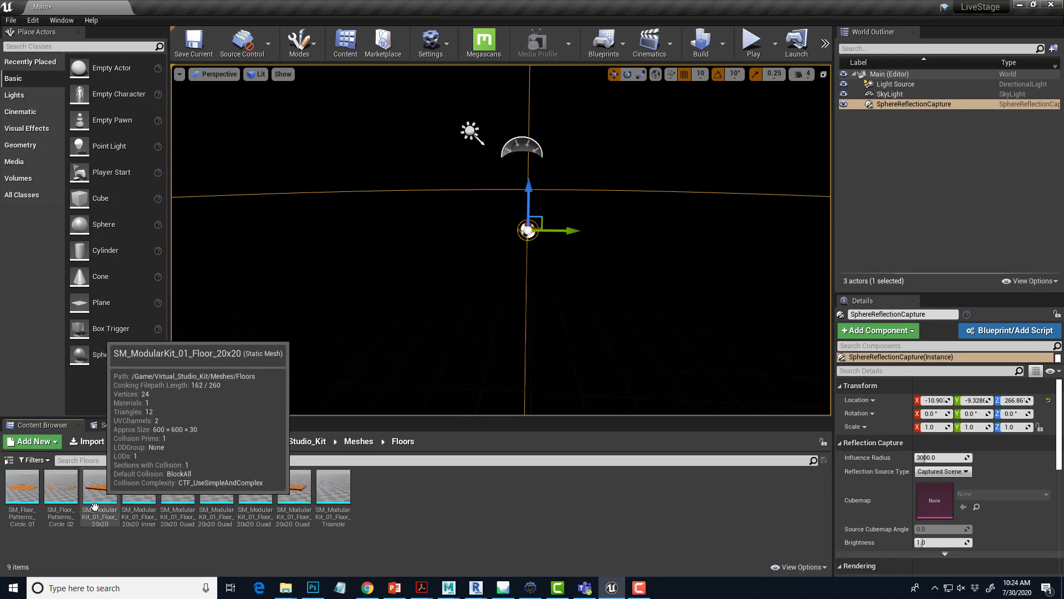
mouse_move(61, 487)
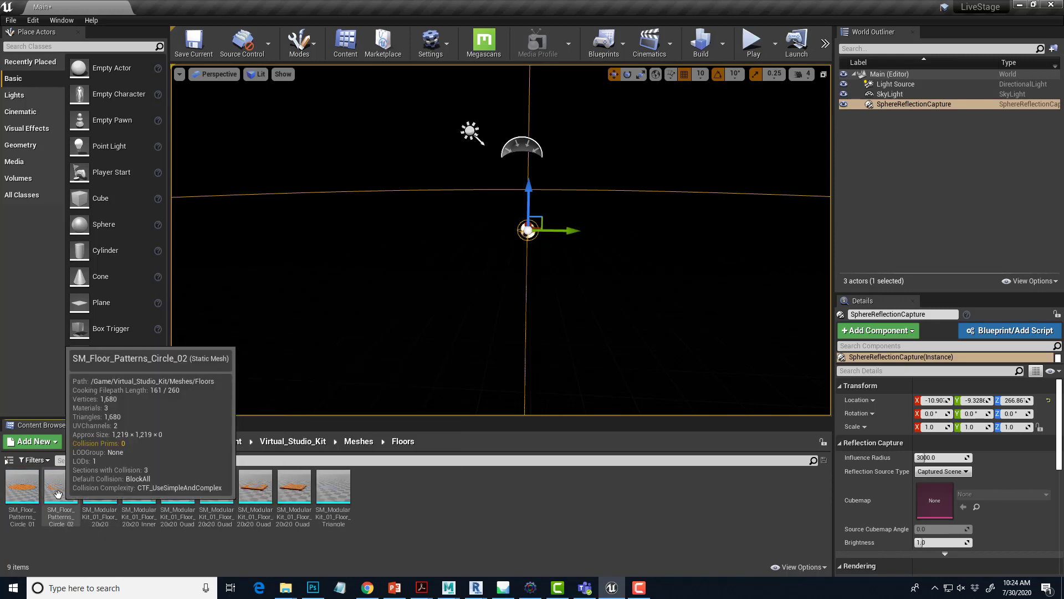
mouse_move(98, 487)
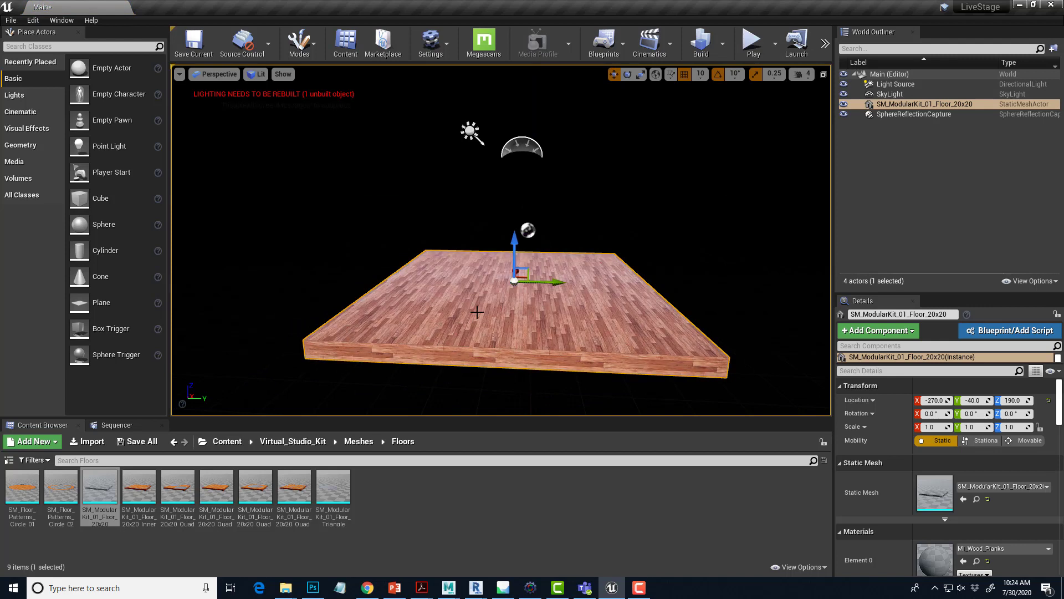
mouse_move(458, 325)
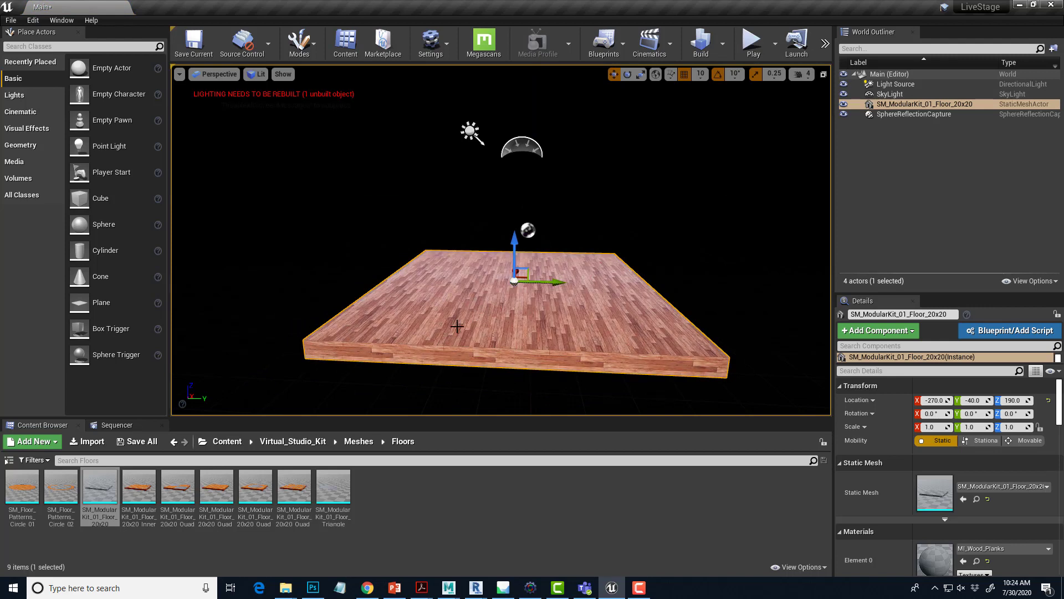
mouse_move(494, 318)
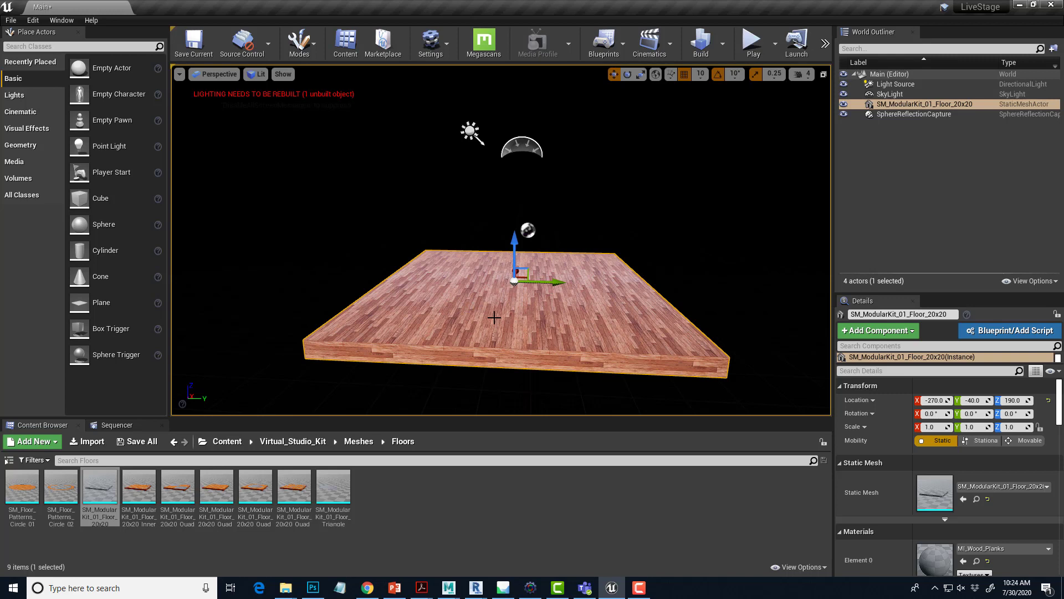
mouse_move(471, 306)
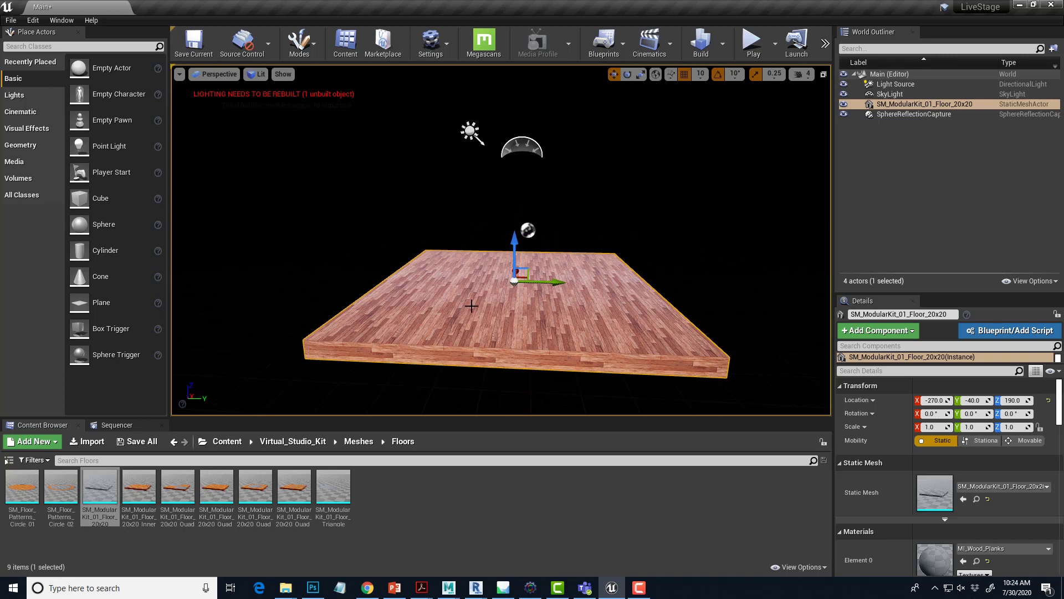
mouse_move(517, 297)
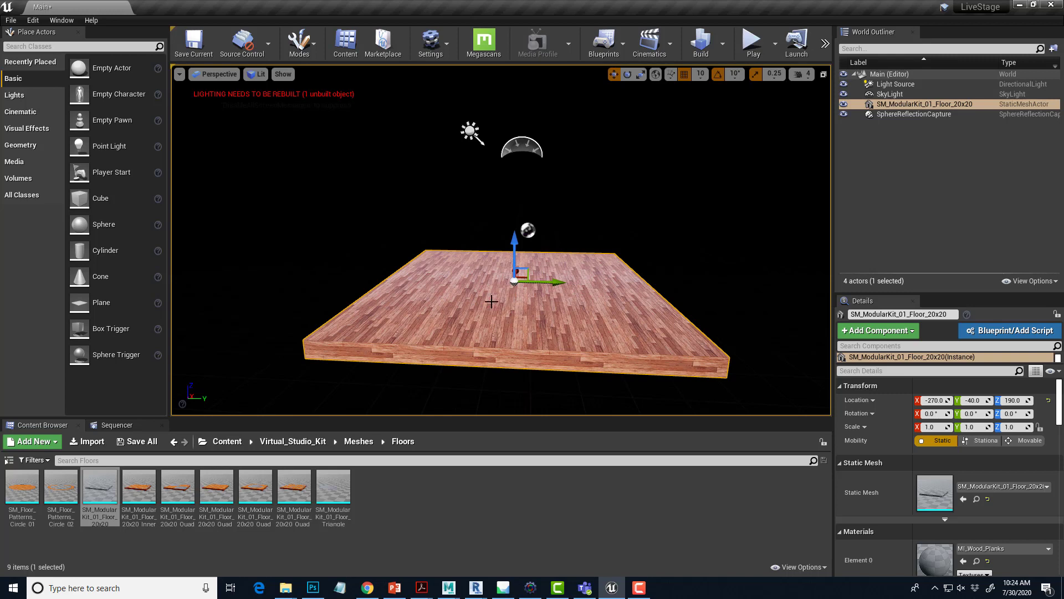
mouse_move(475, 331)
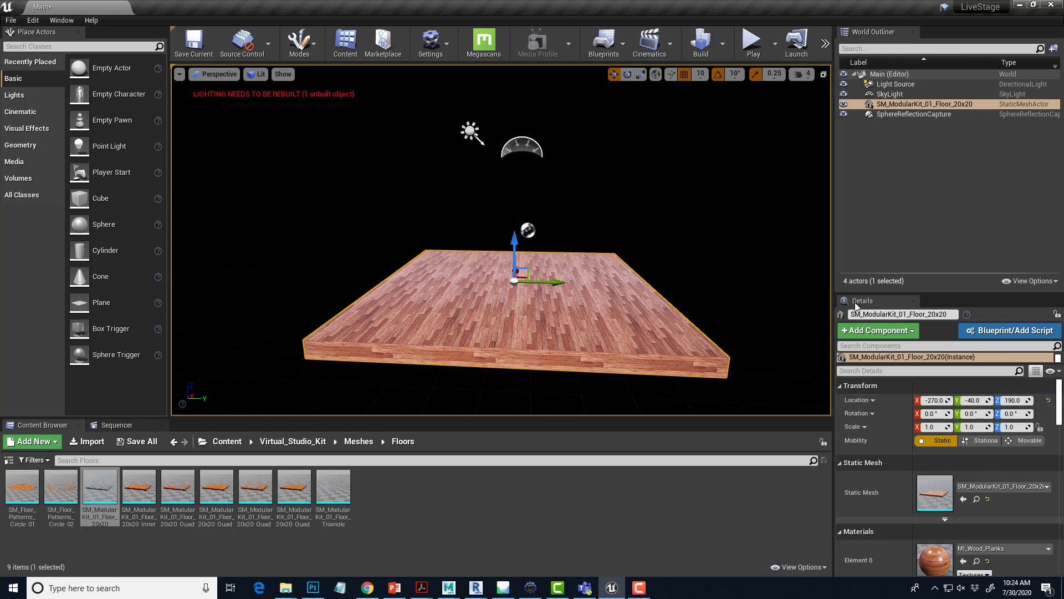
mouse_move(694, 405)
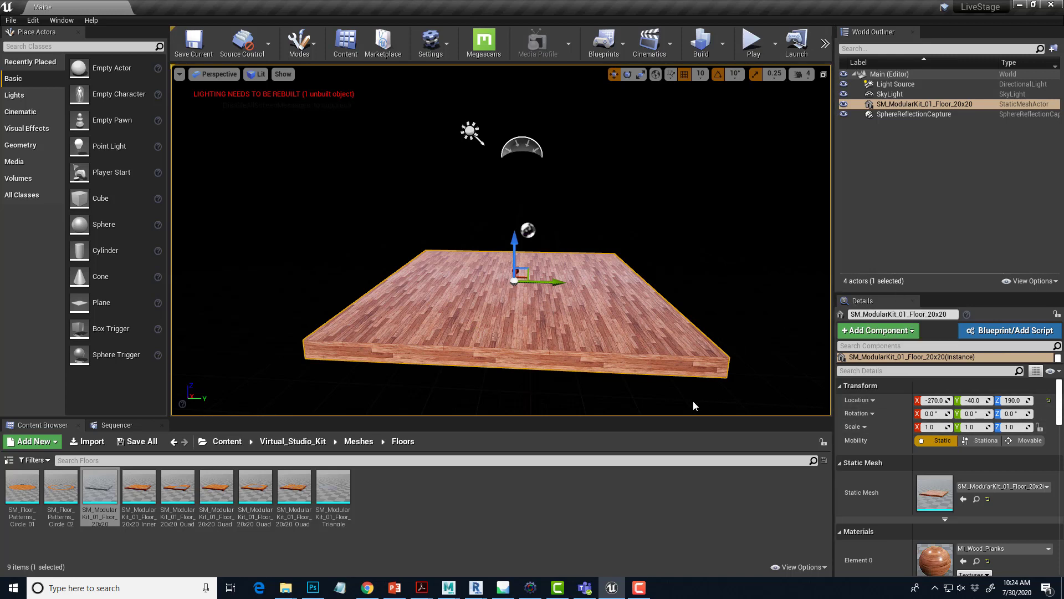
mouse_move(831, 413)
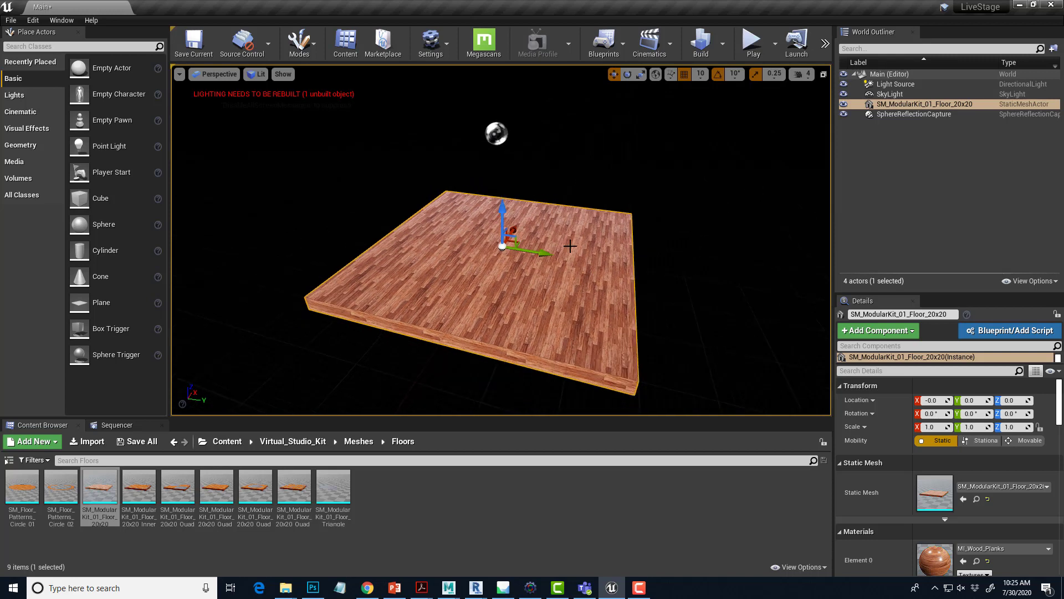
mouse_move(572, 280)
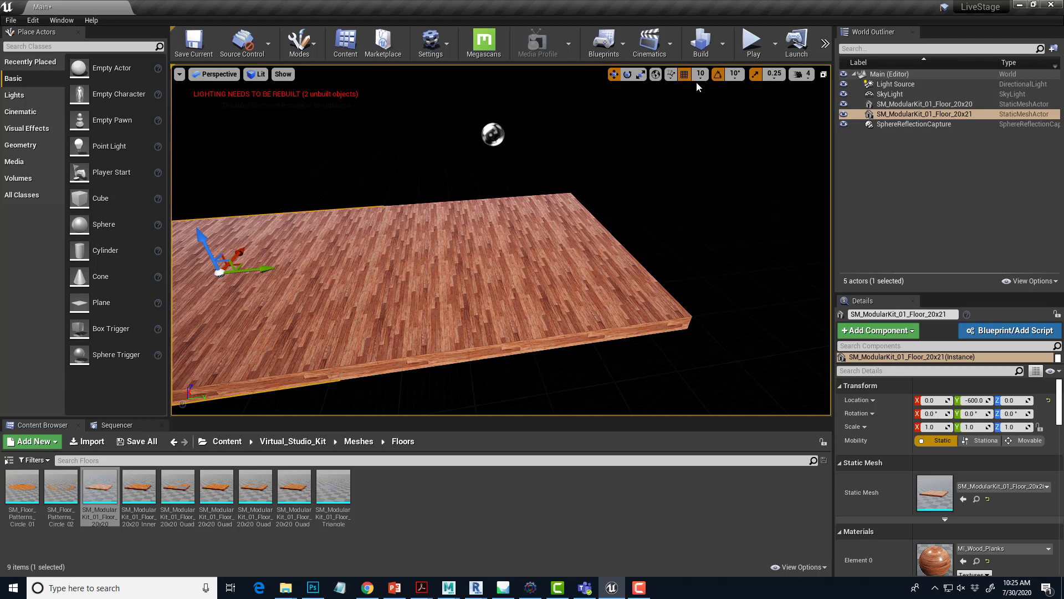
mouse_move(685, 83)
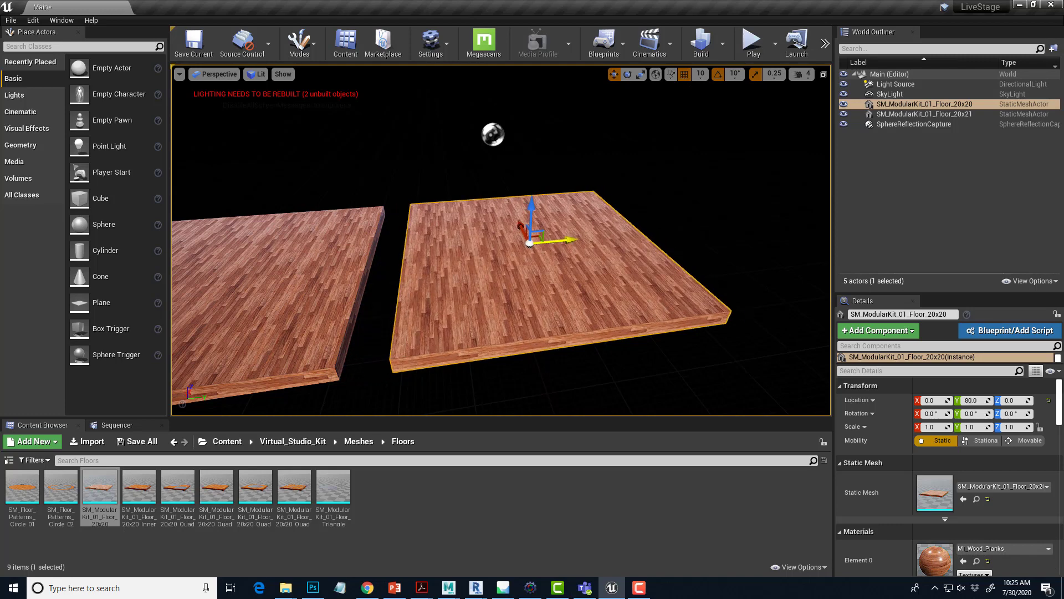
Set the viewport position grid snap to 50
click(701, 74)
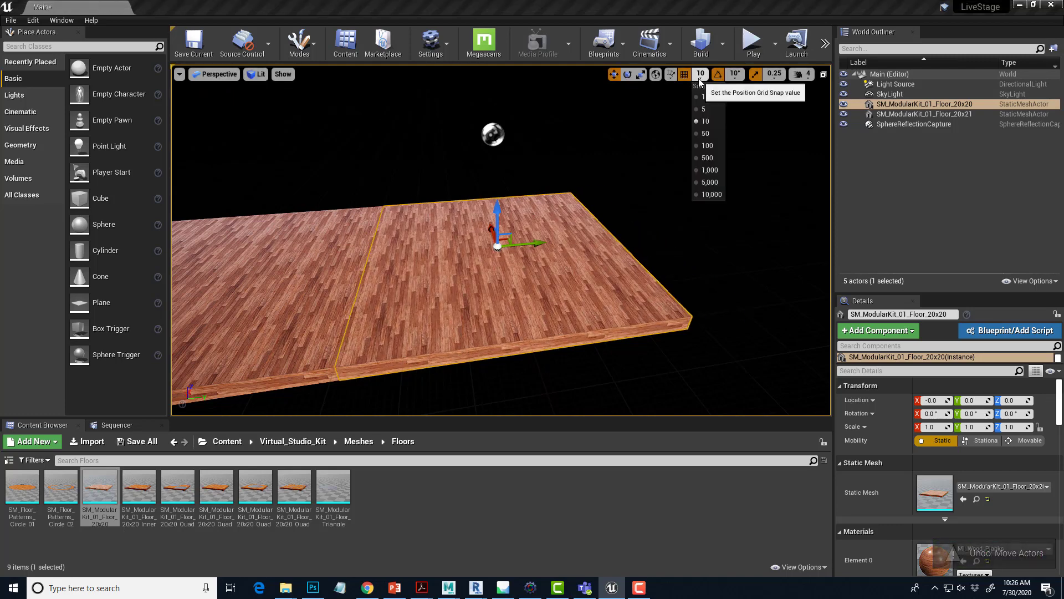
click(706, 133)
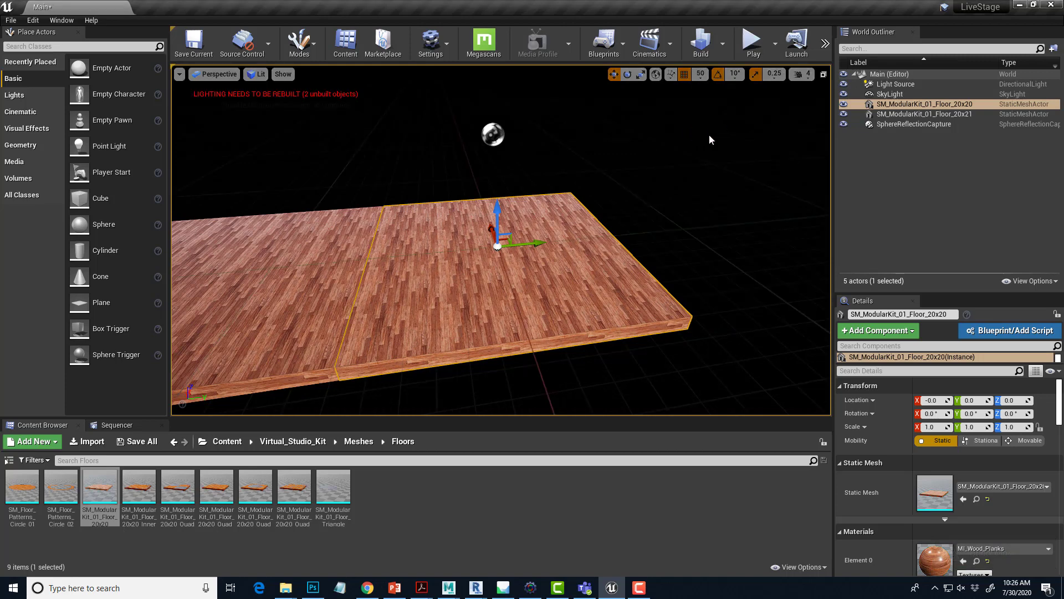
mouse_move(724, 324)
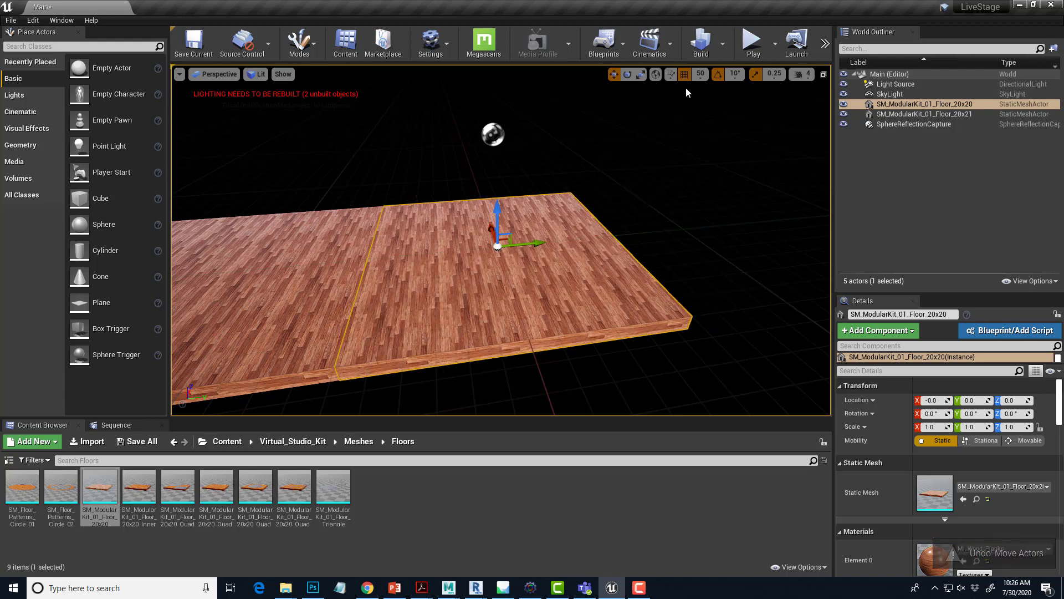
Raise the position grid snap to 100 for duplicating the floor tiles
click(699, 74)
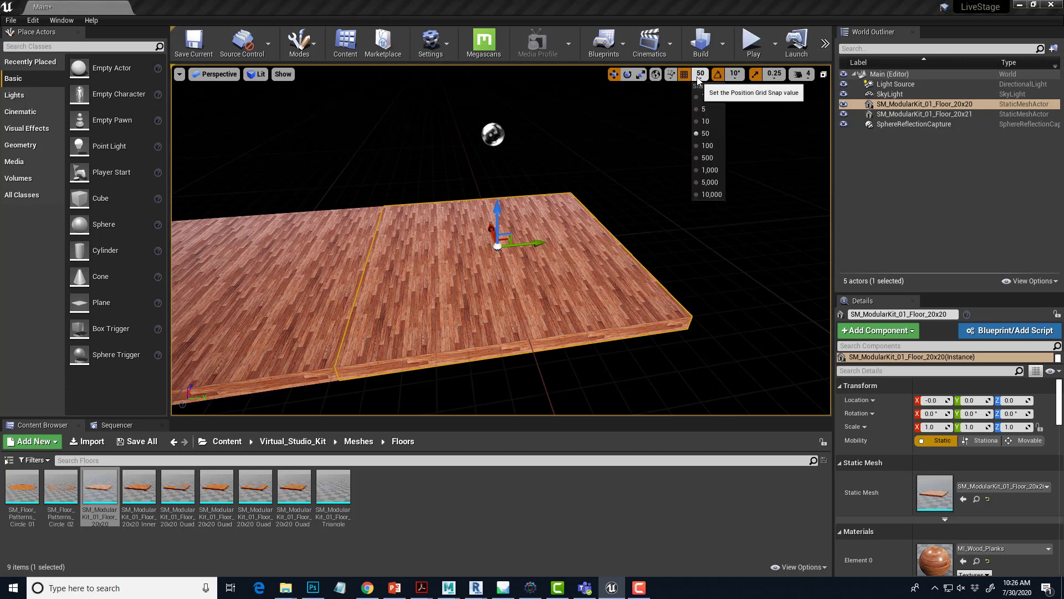
click(708, 145)
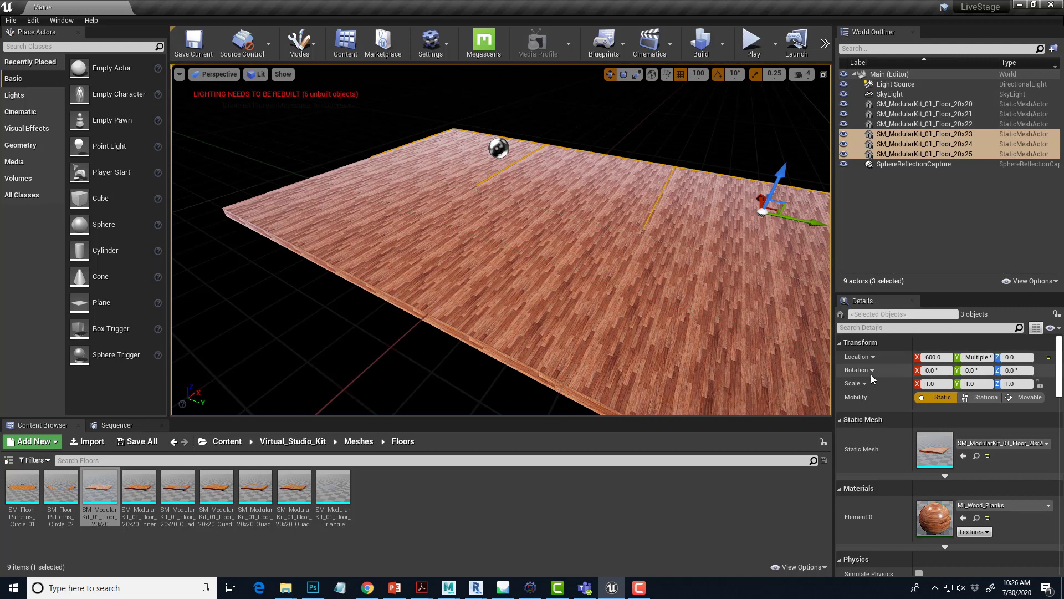
mouse_move(915, 436)
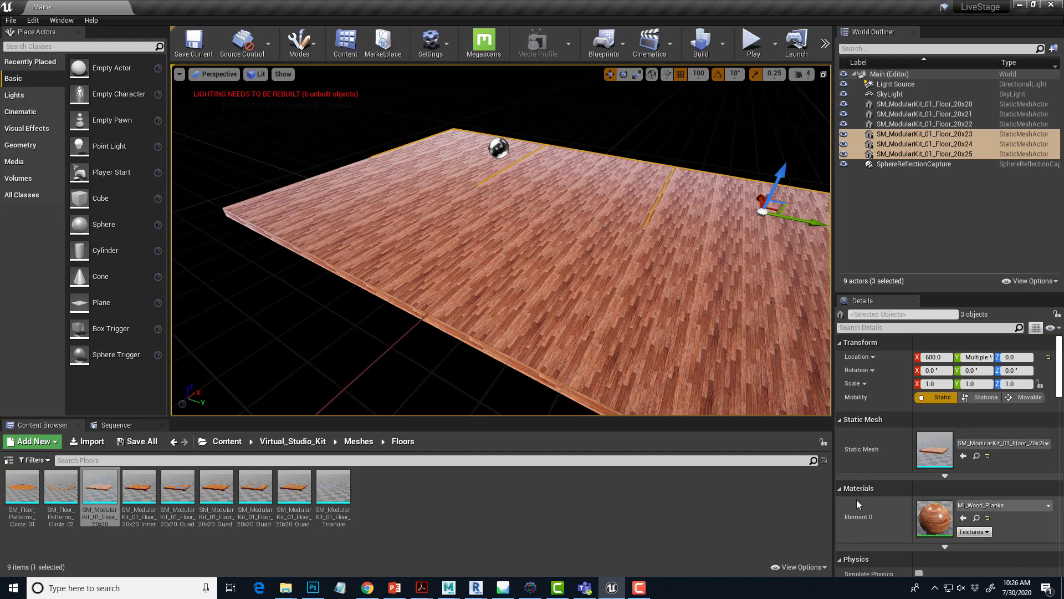
mouse_move(936, 518)
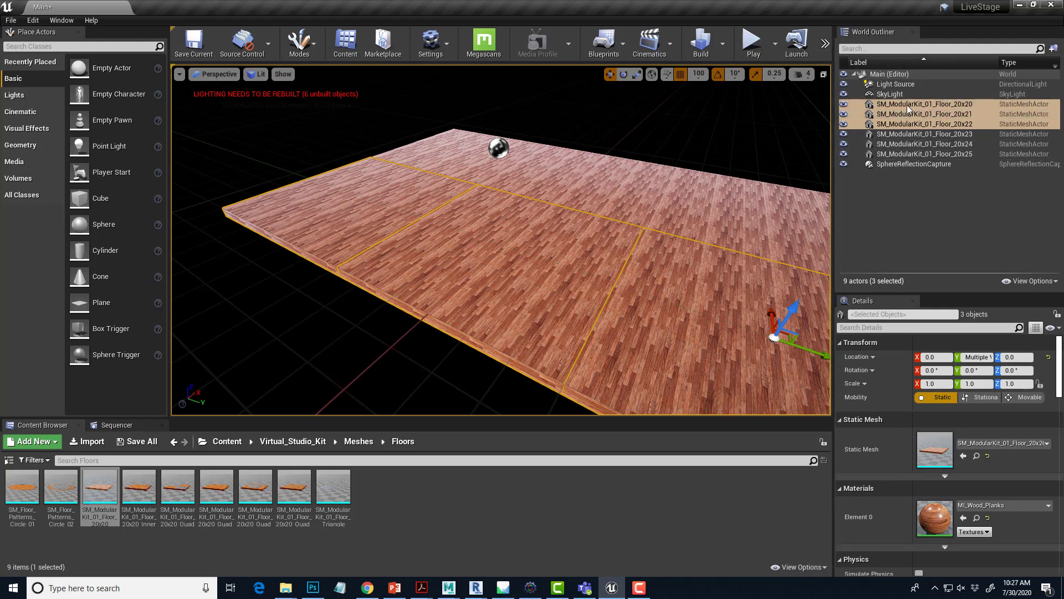
Select all six floor tiles and browse to Materials > Glossy in the Virtual_Studio_Kit
click(924, 104)
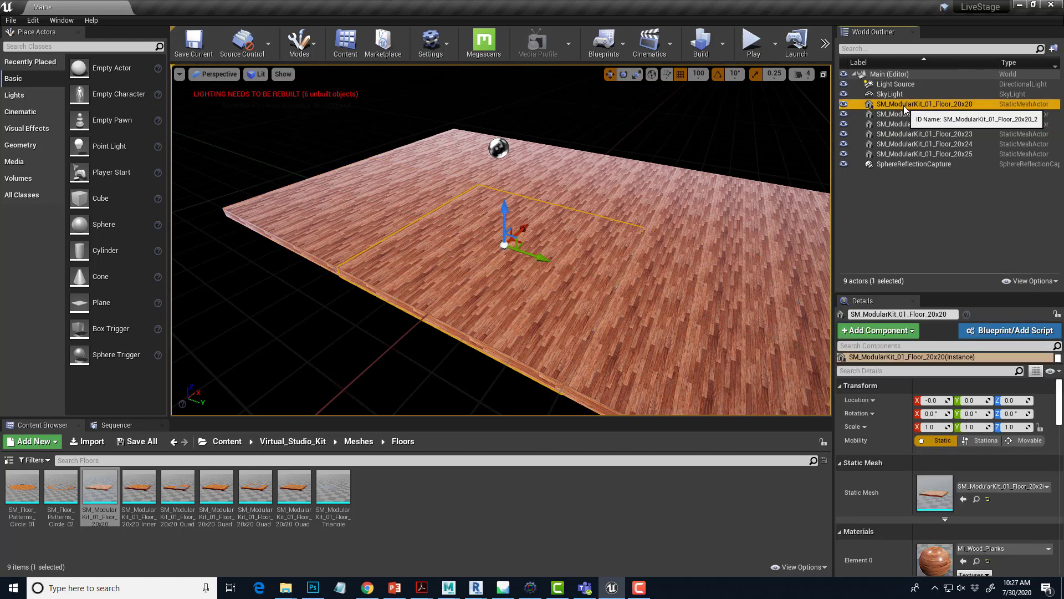
mouse_move(972, 134)
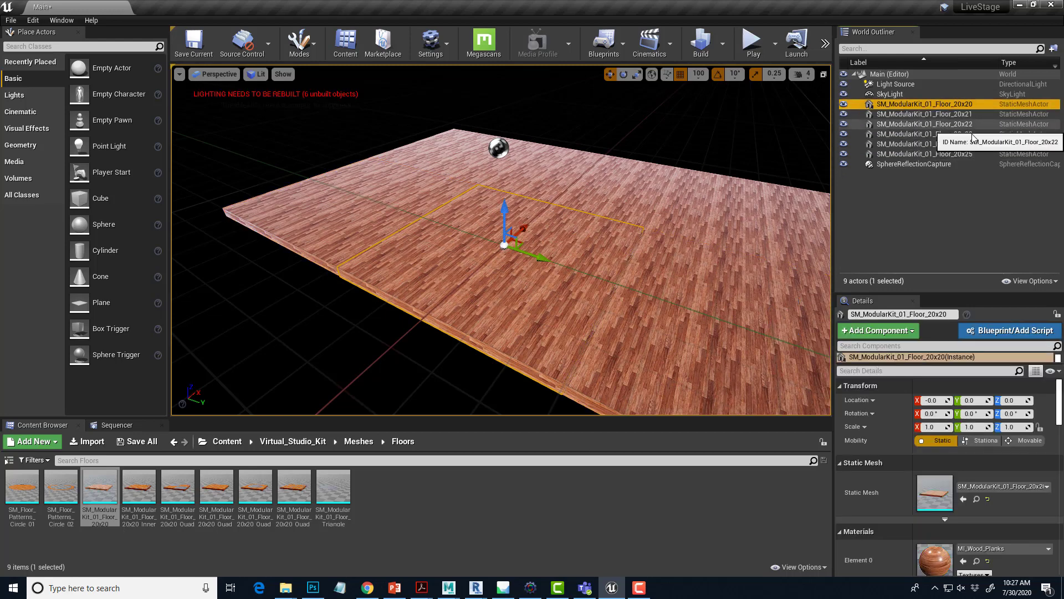
mouse_move(923, 153)
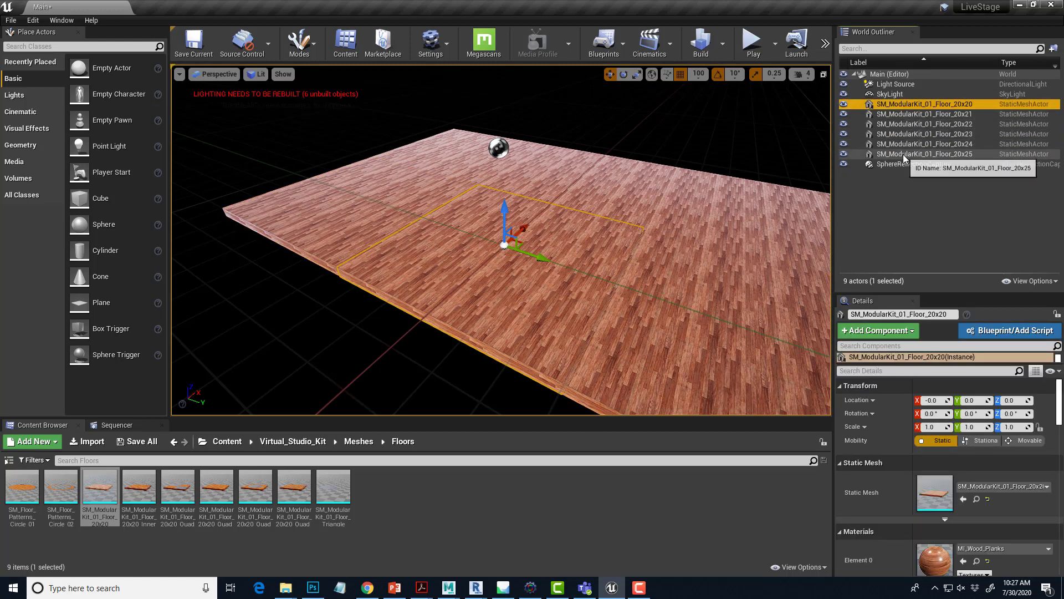
click(925, 154)
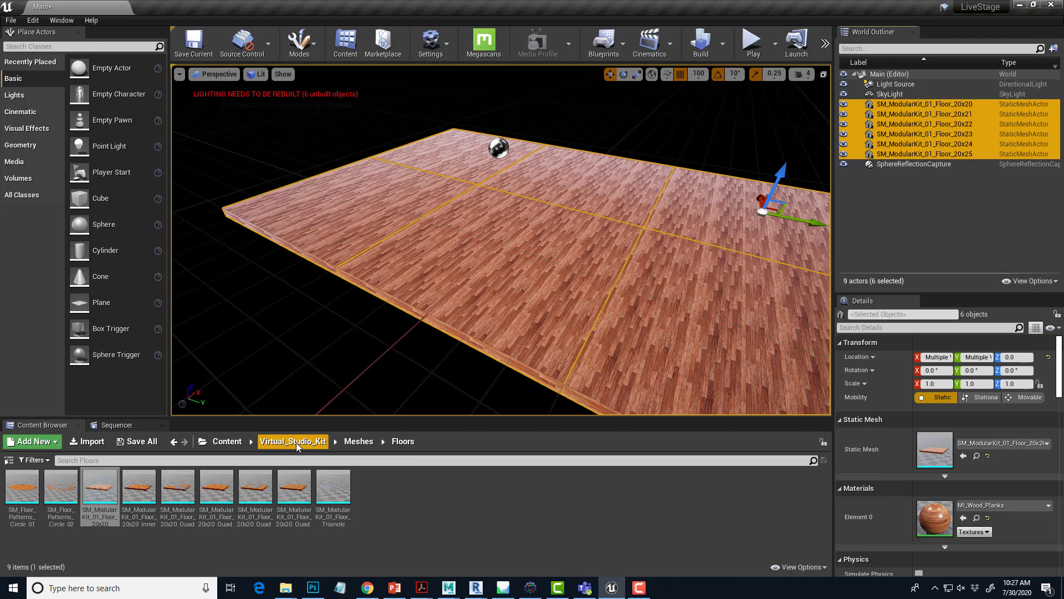
click(293, 441)
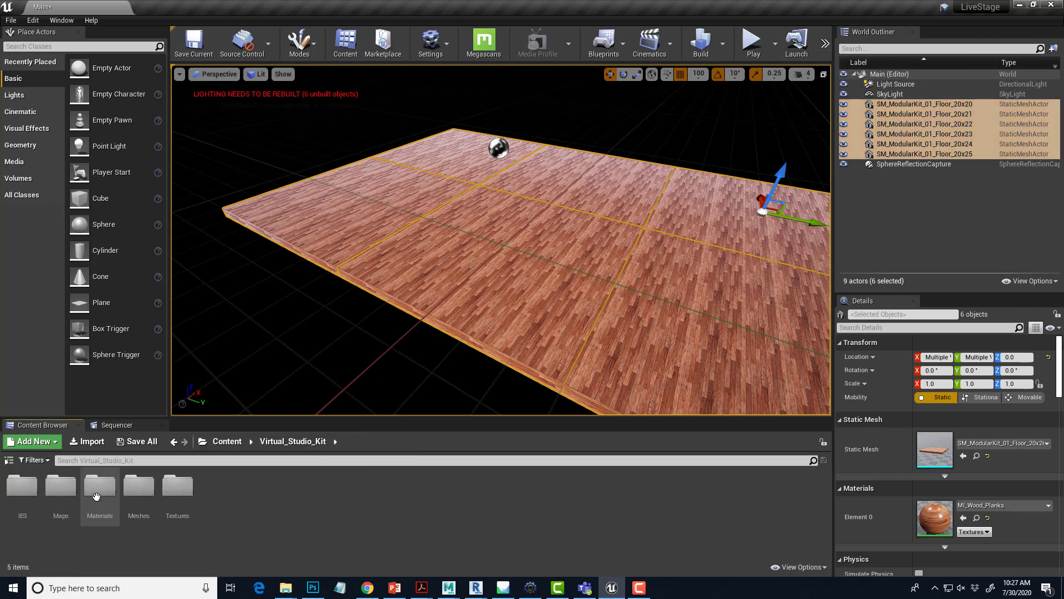
double_click(100, 484)
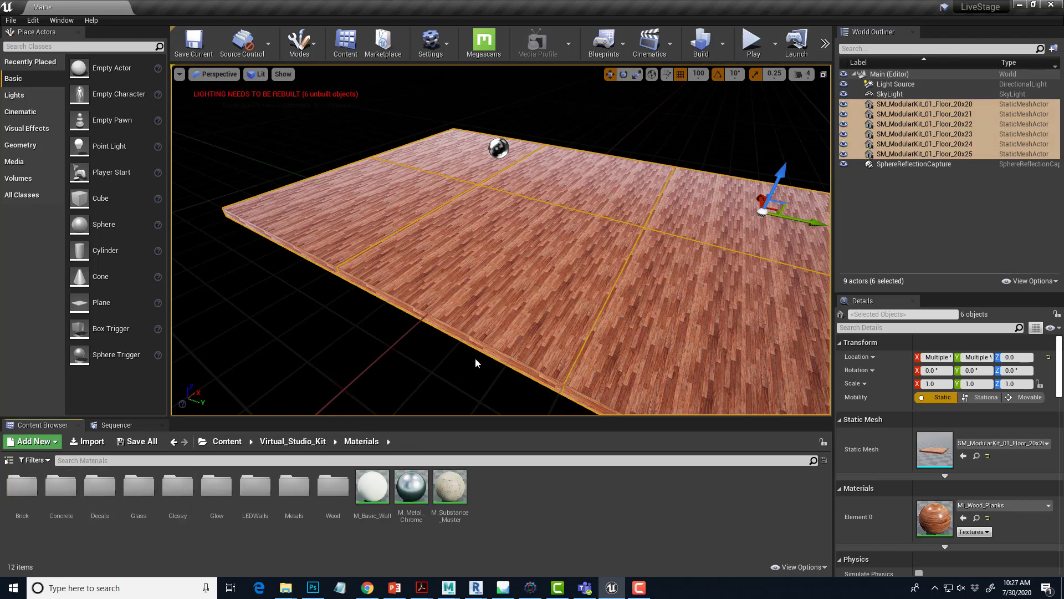
double_click(177, 485)
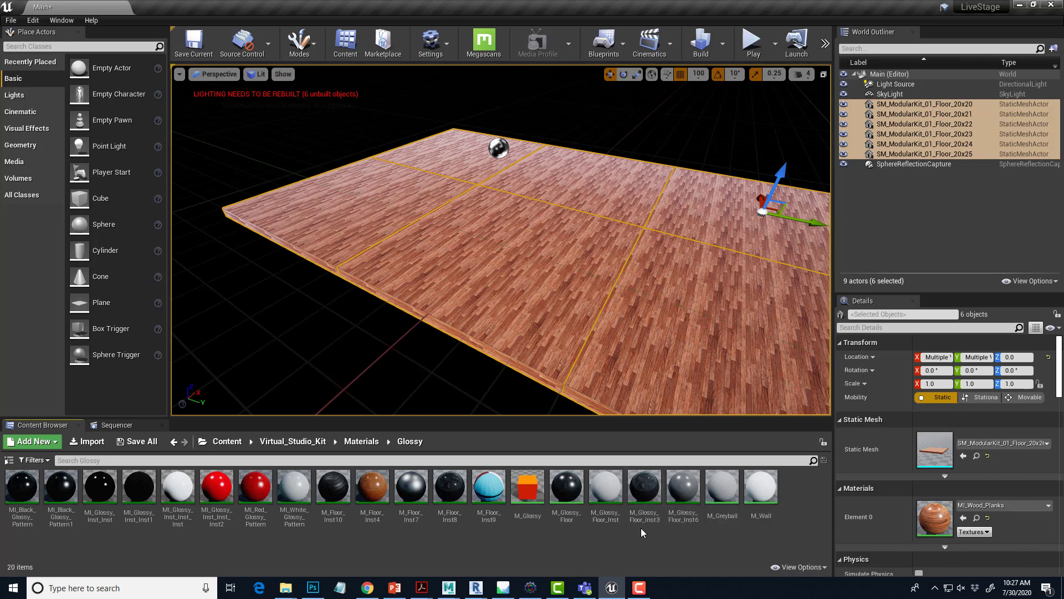
Try a glossy floor material on the tiles and look across the floor to check it
click(643, 484)
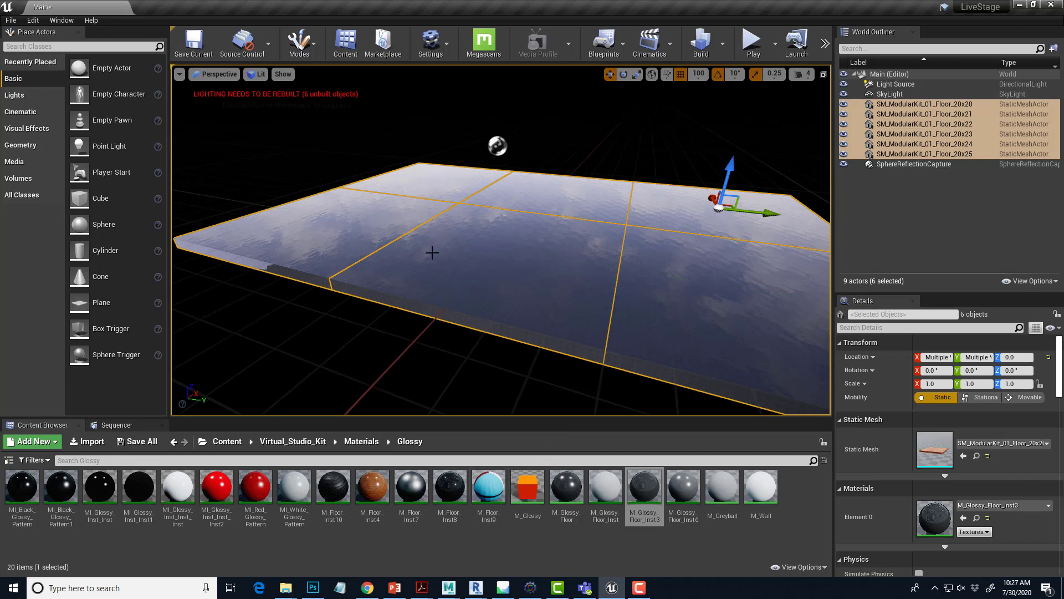
mouse_move(549, 225)
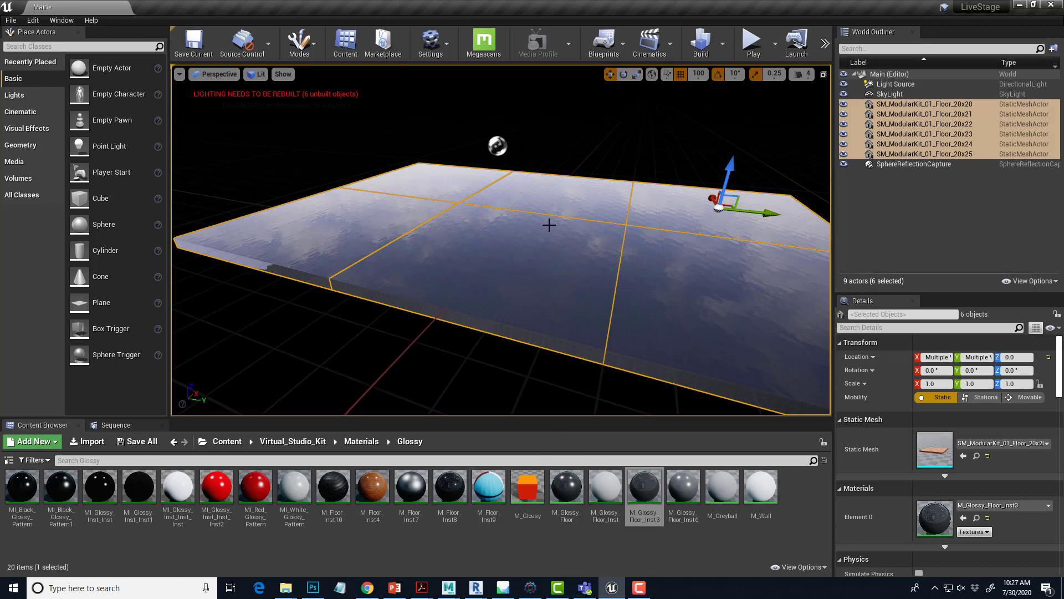
mouse_move(560, 336)
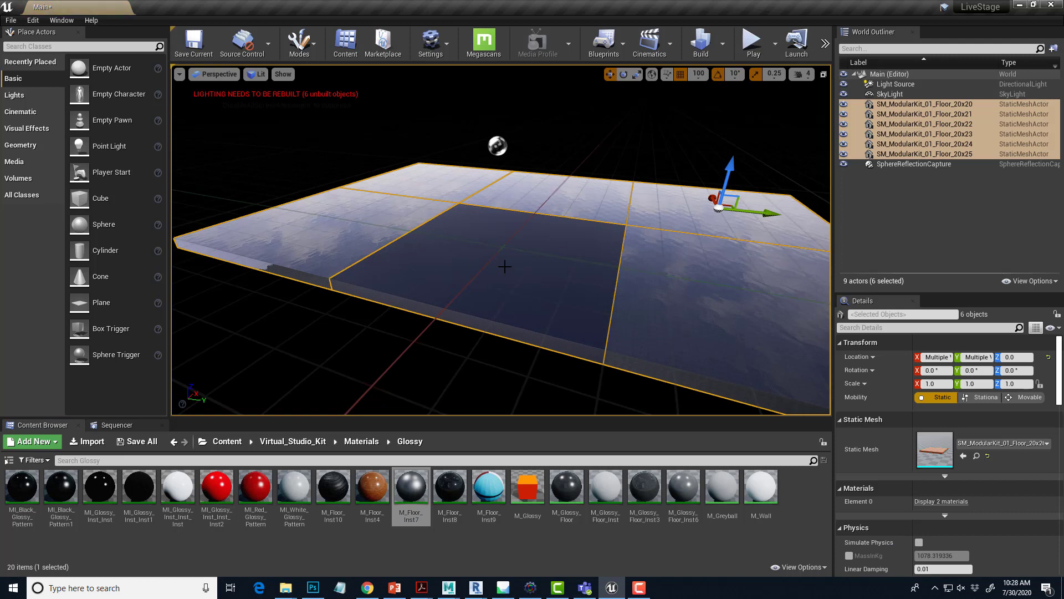
mouse_move(449, 486)
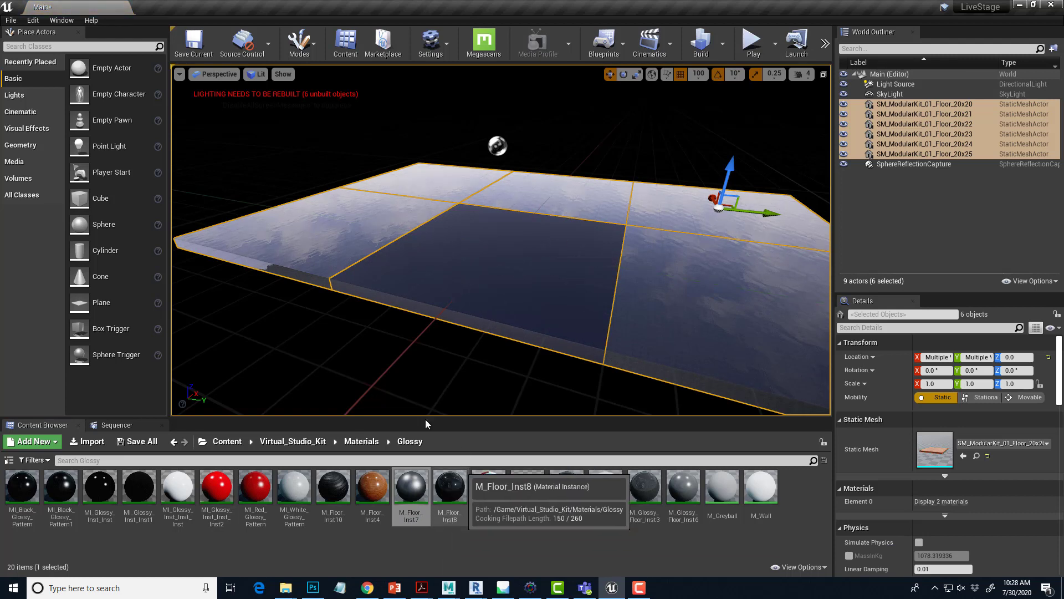
mouse_move(410, 484)
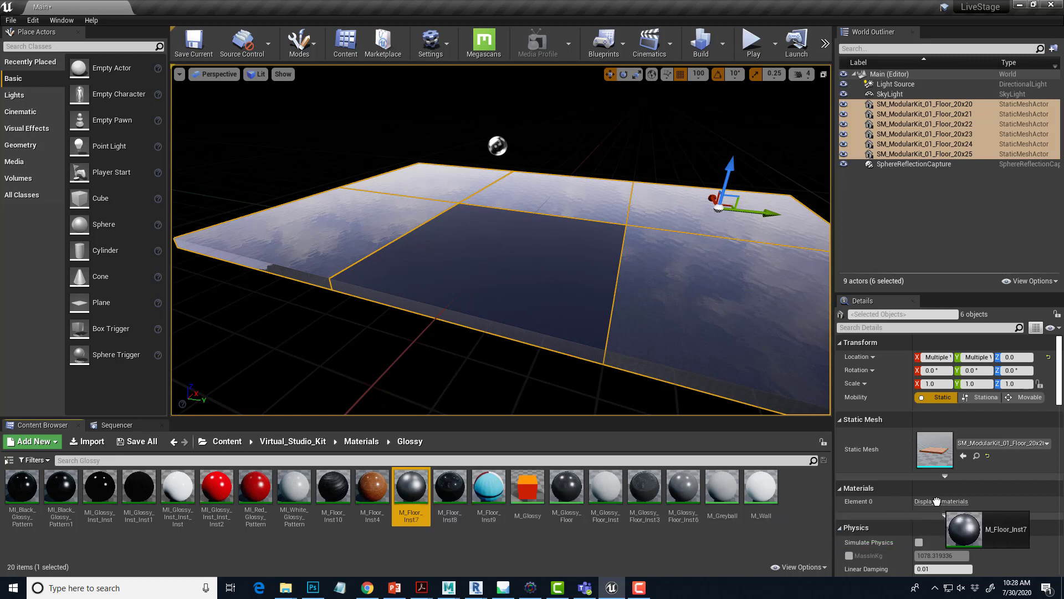
right_click(410, 485)
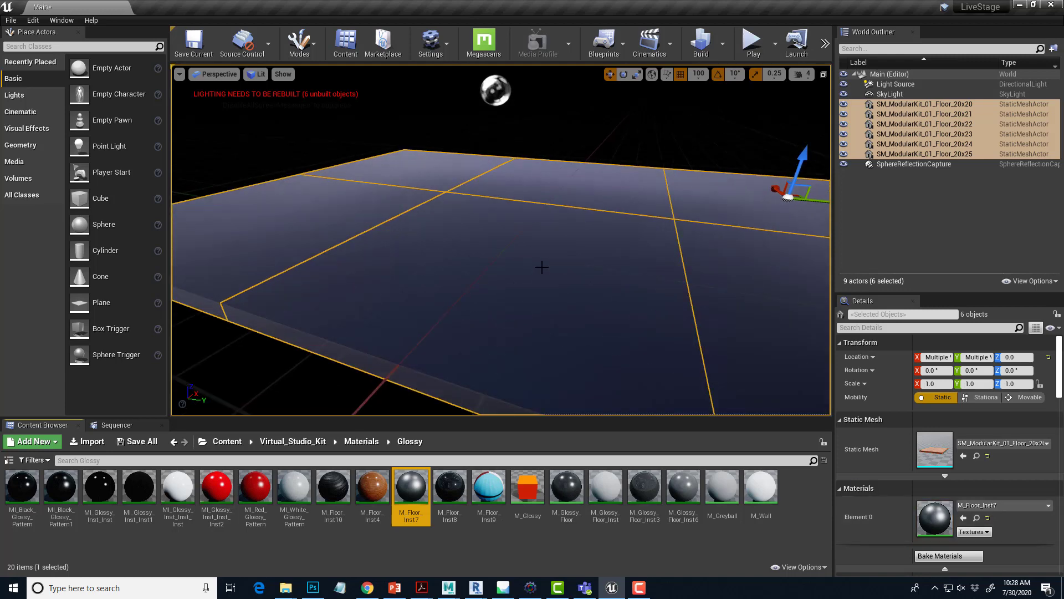
drag(475, 237, 475, 189)
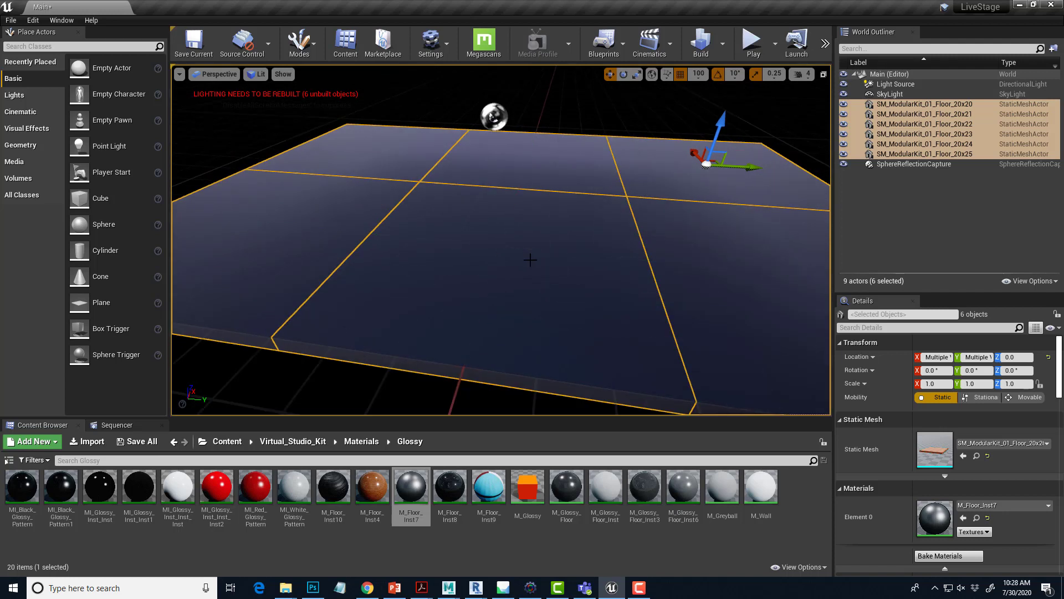
mouse_move(515, 249)
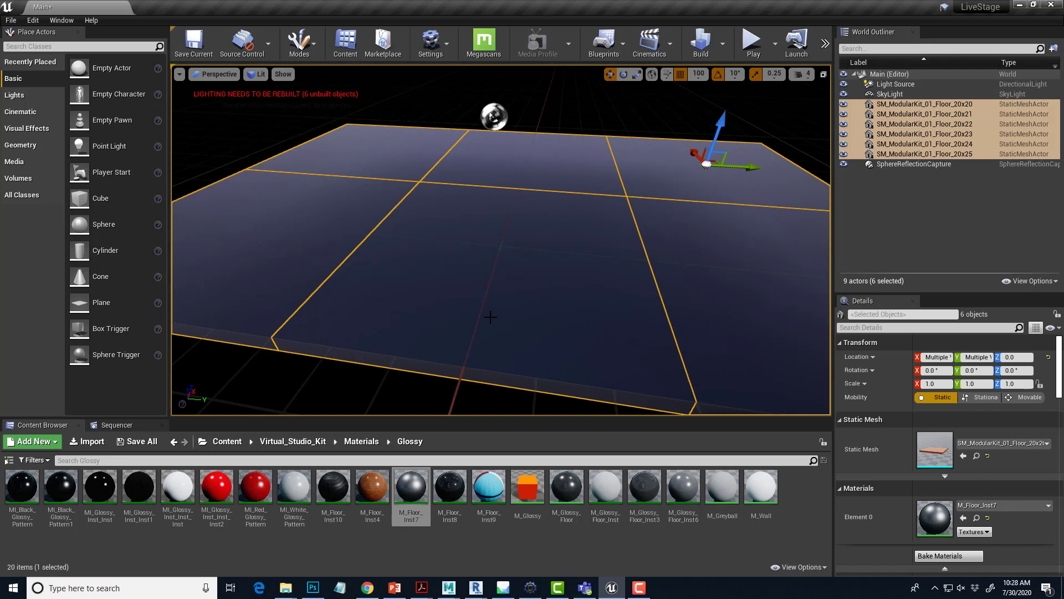
Browse the Paragon meshes for Mod_Desk, then return to Meshes and enter the Stairs folder
click(293, 441)
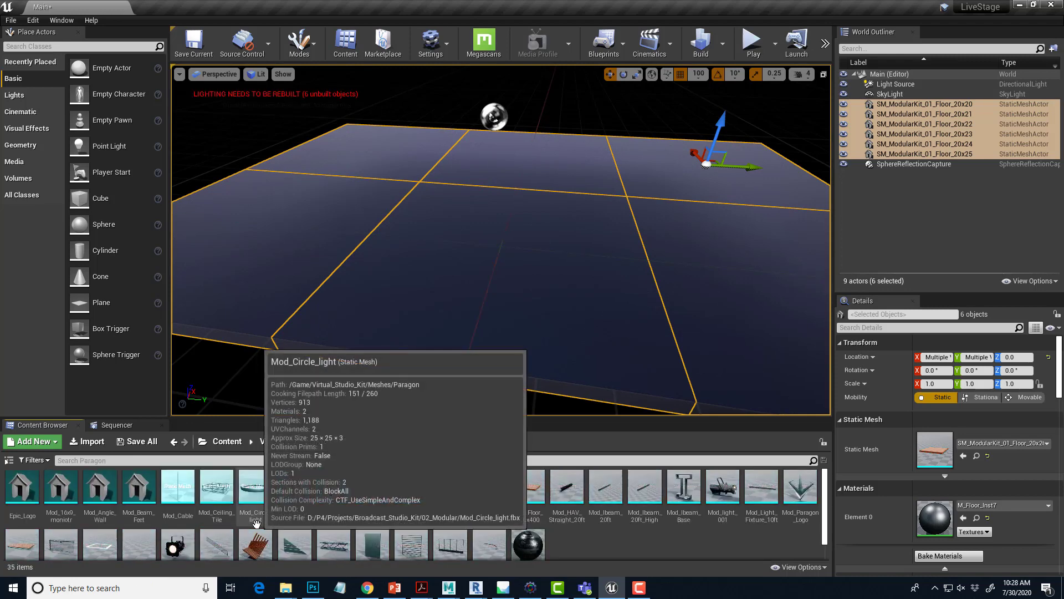
mouse_move(294, 487)
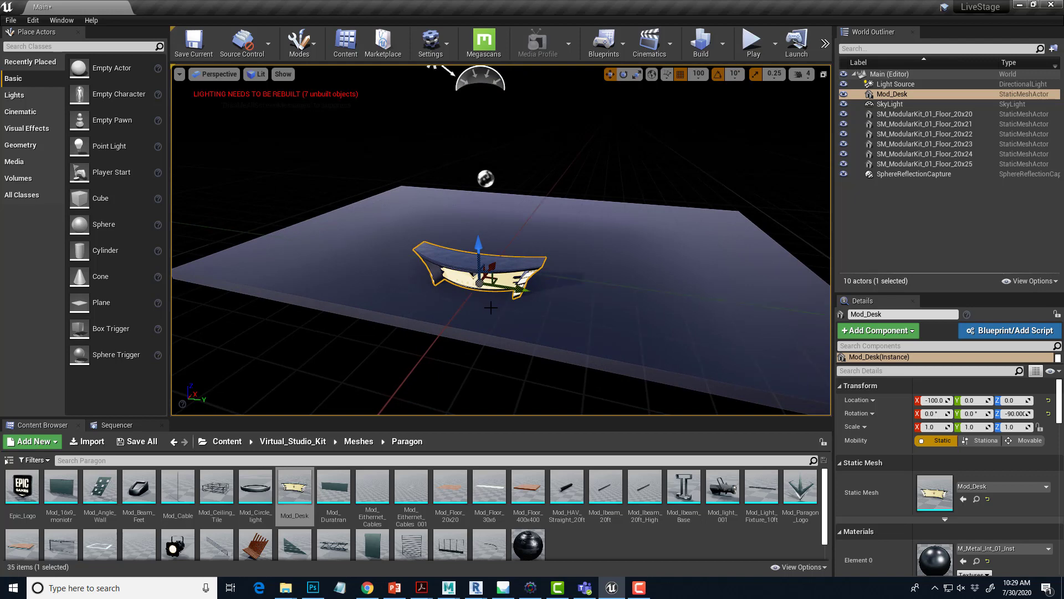
mouse_move(469, 475)
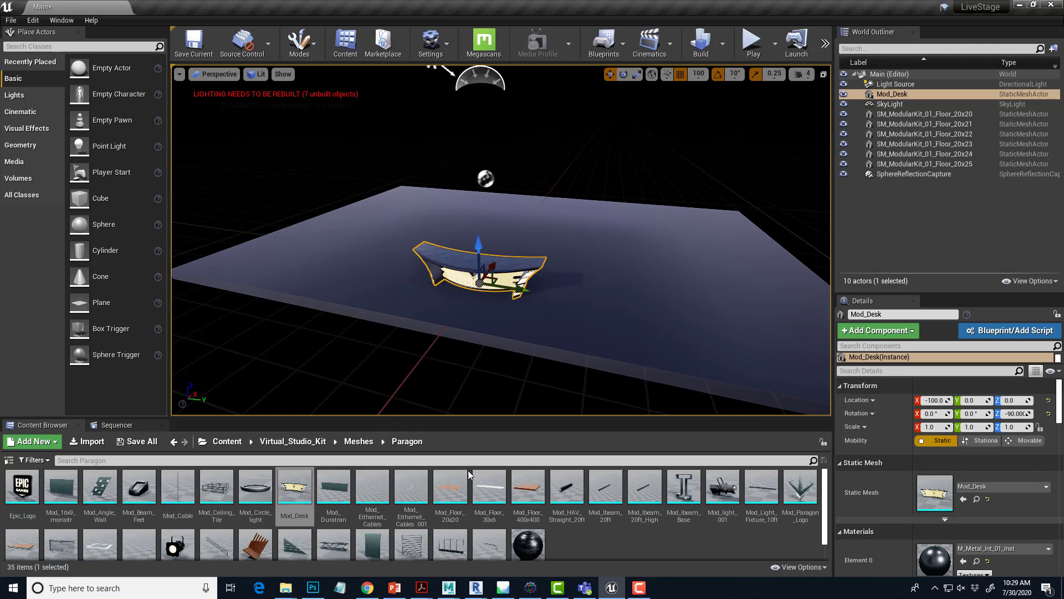
mouse_move(373, 487)
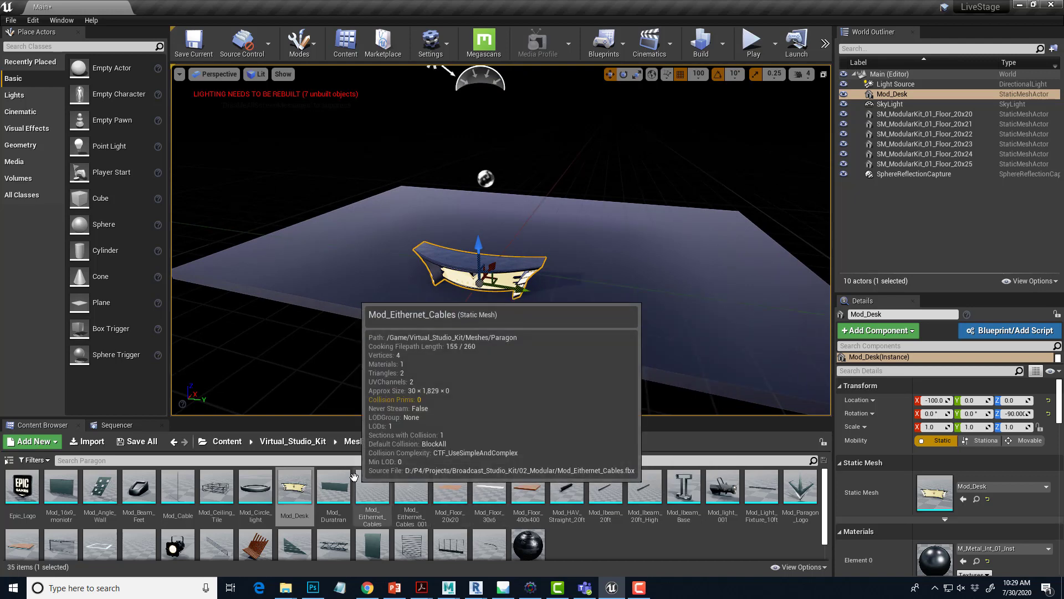
click(358, 442)
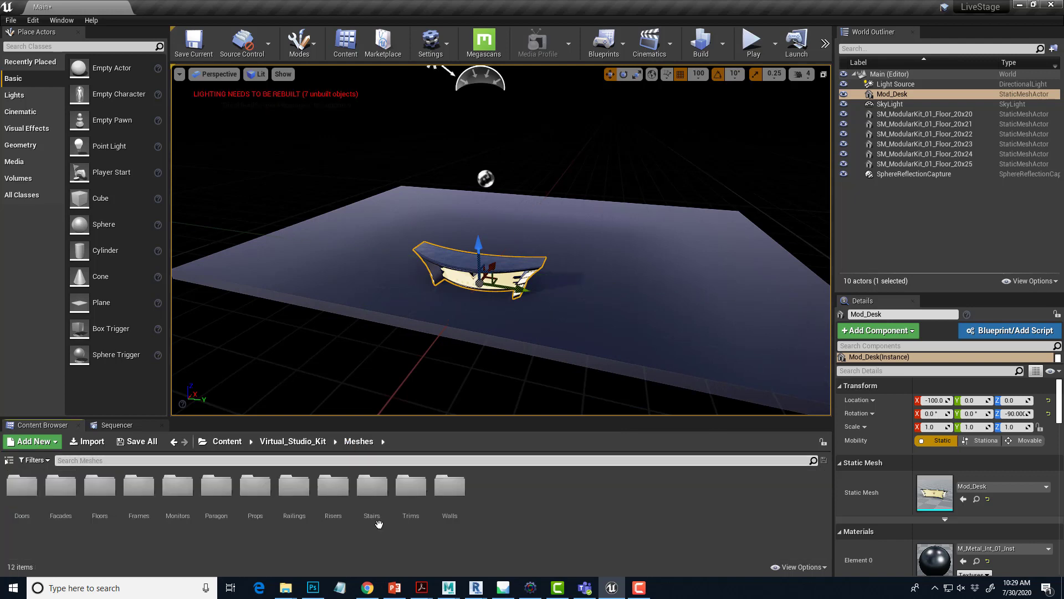
double_click(371, 485)
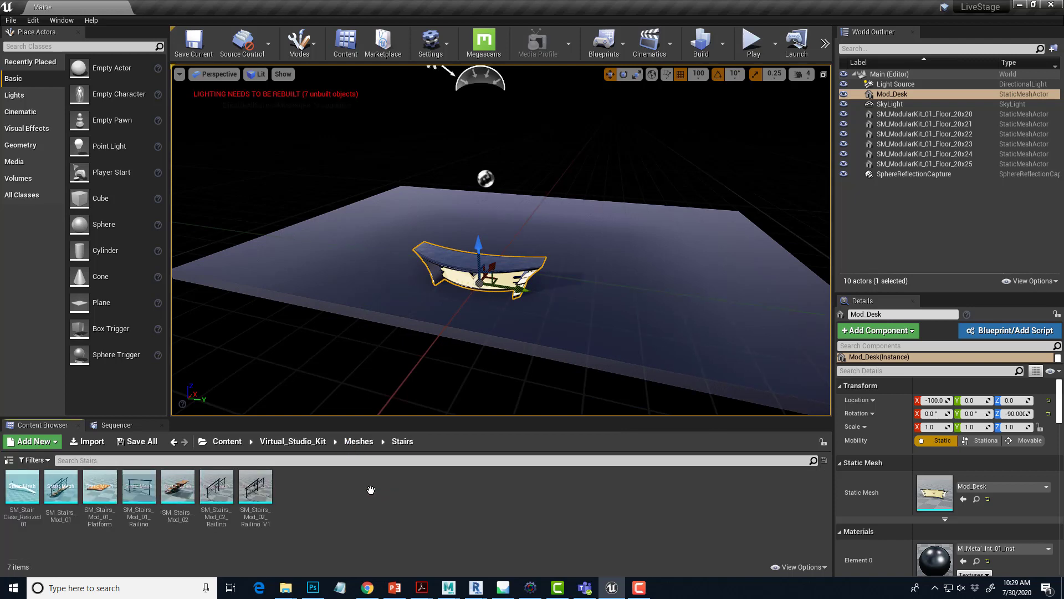
mouse_move(22, 485)
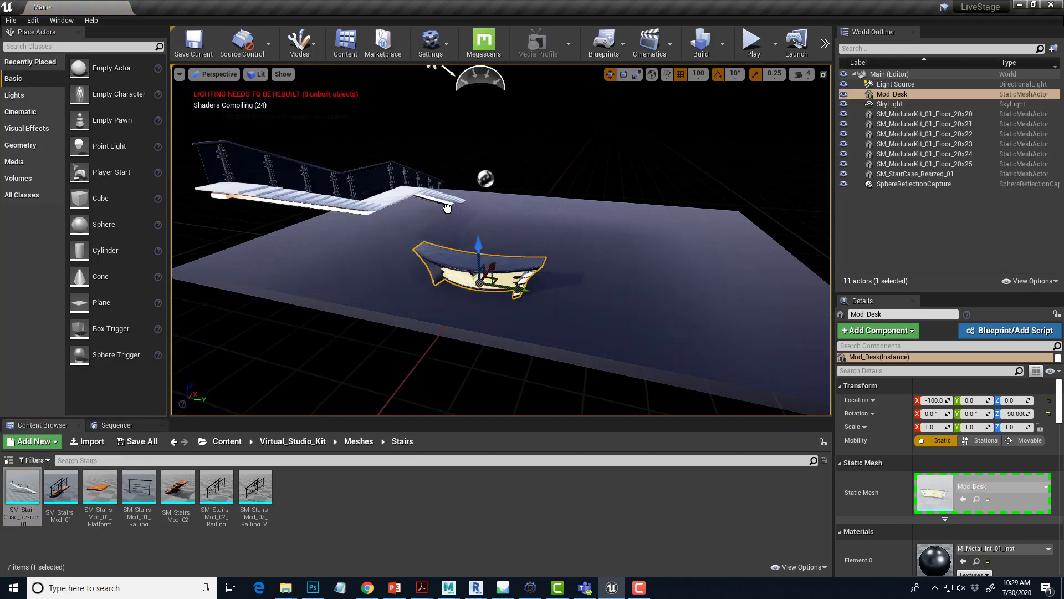
Select the newly placed SM_StairCase_Resized_01 to position it at the floor's far edge
click(915, 174)
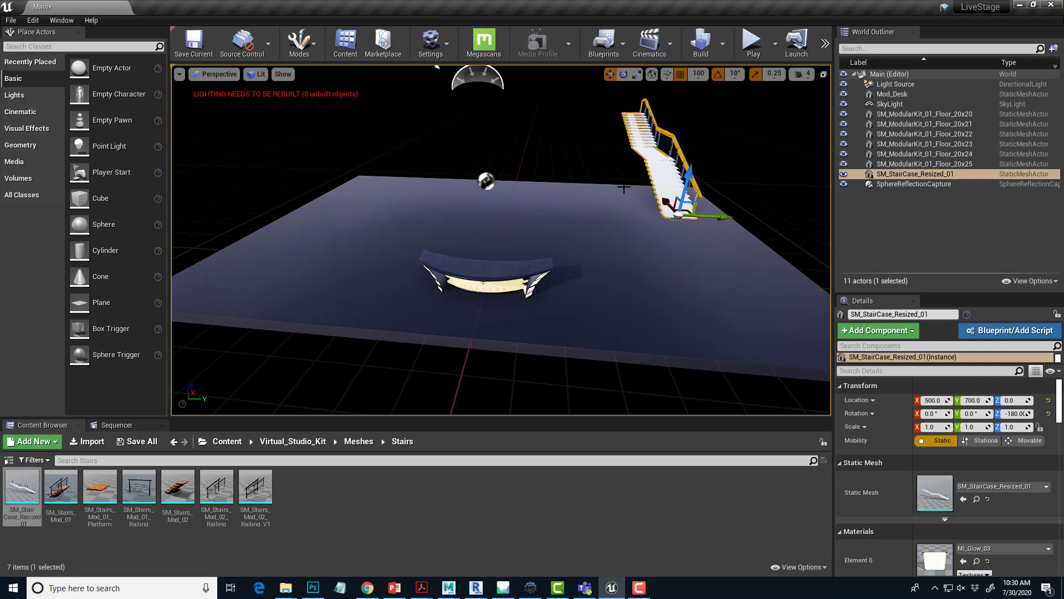
mouse_move(420, 196)
text(-700)
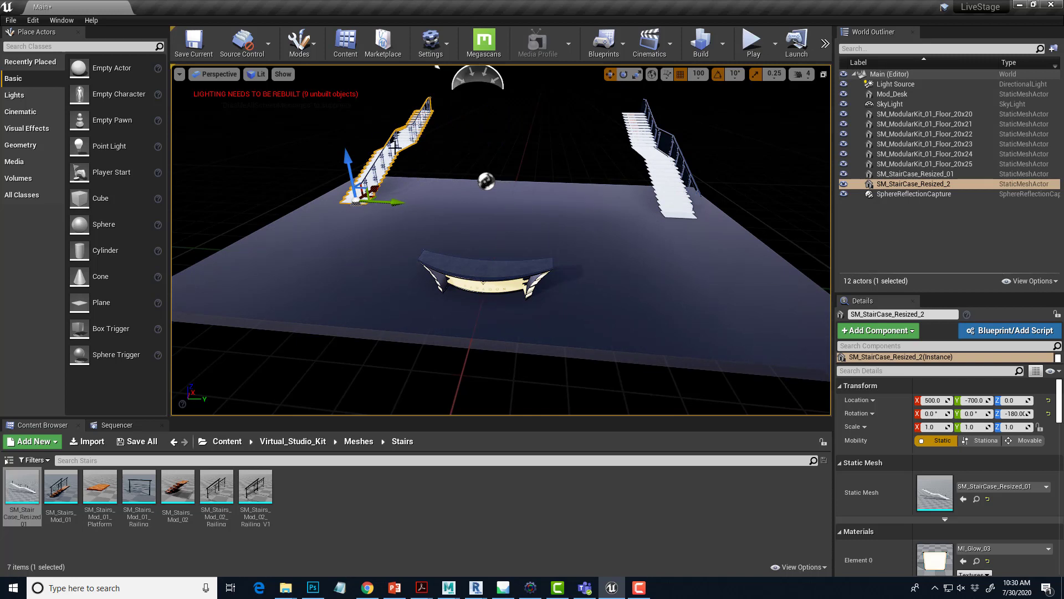
mouse_move(374, 220)
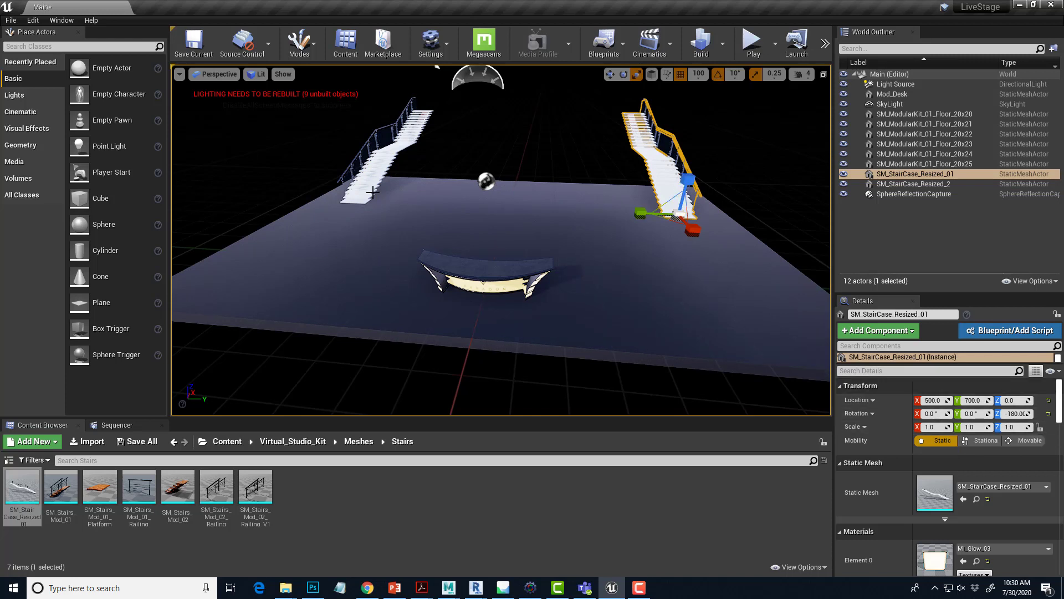
Select the first staircase to duplicate it as a mirrored copy at Y -700
click(912, 184)
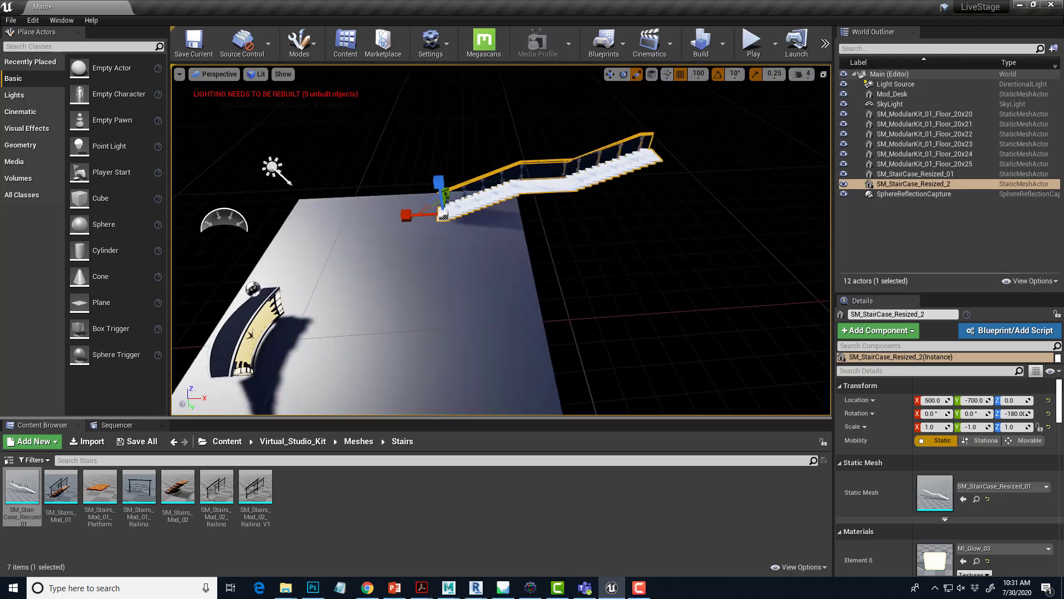
Select a floor tile, snap at 10, and move the balcony platform toward the staircase tops
click(925, 144)
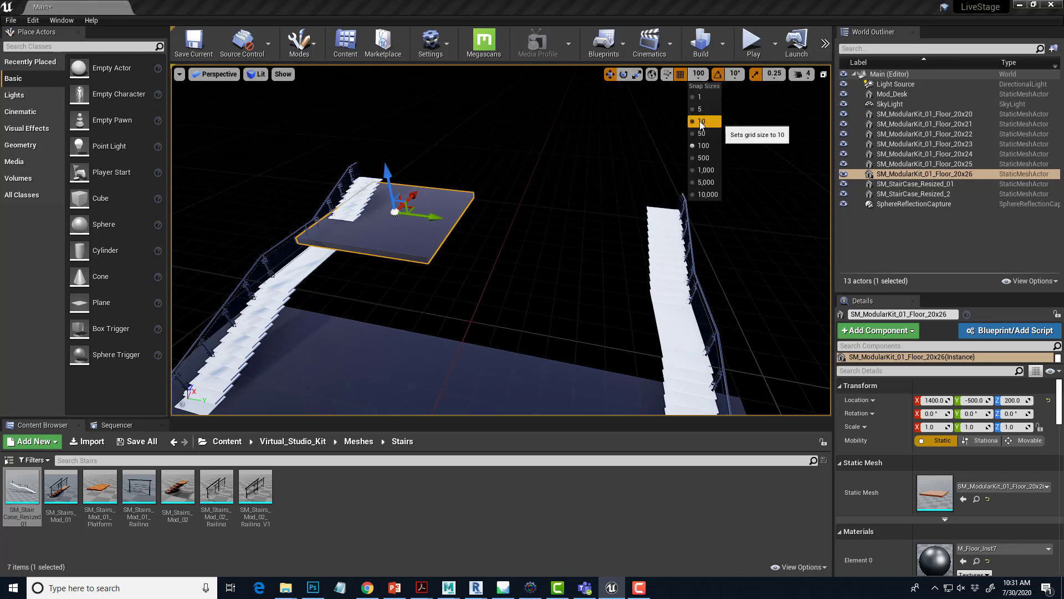
click(700, 121)
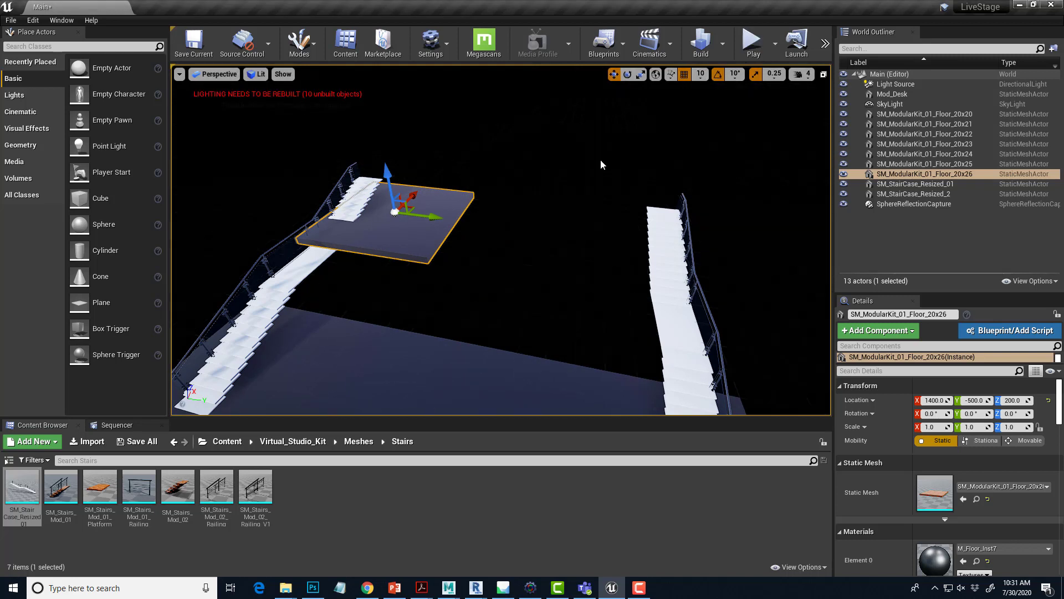
drag(386, 183, 382, 148)
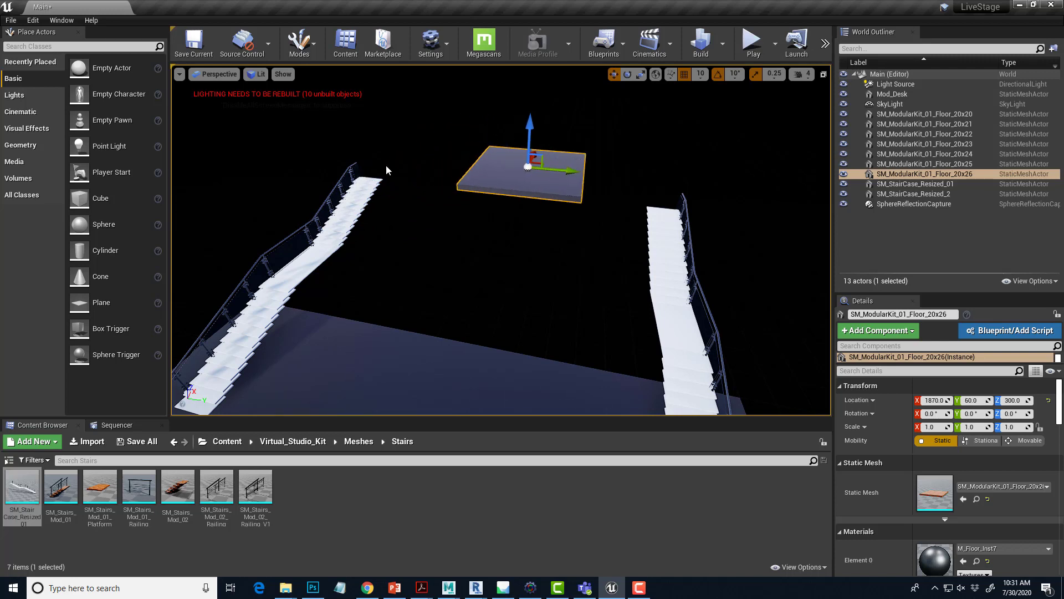
mouse_move(534, 167)
text(2.75)
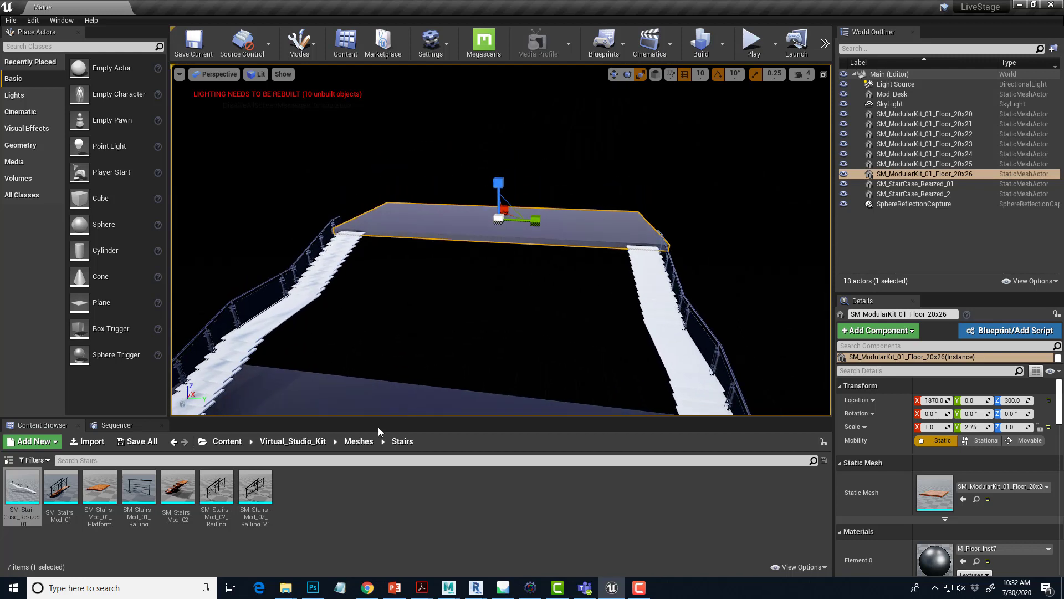
mouse_move(138, 485)
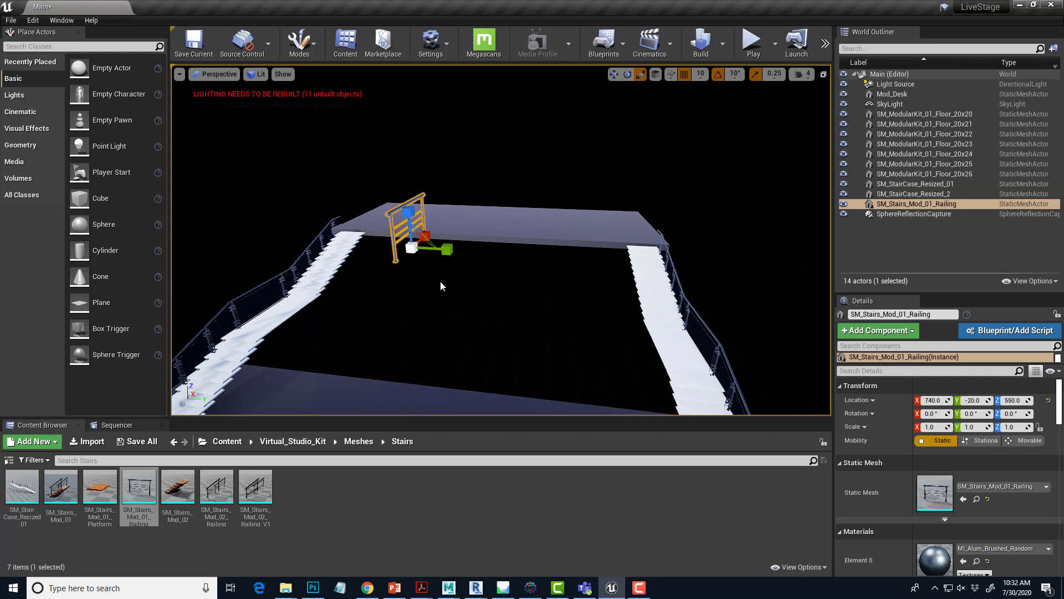
Remove the stray actor and browse to the Meshes > Railings folder
key(Delete)
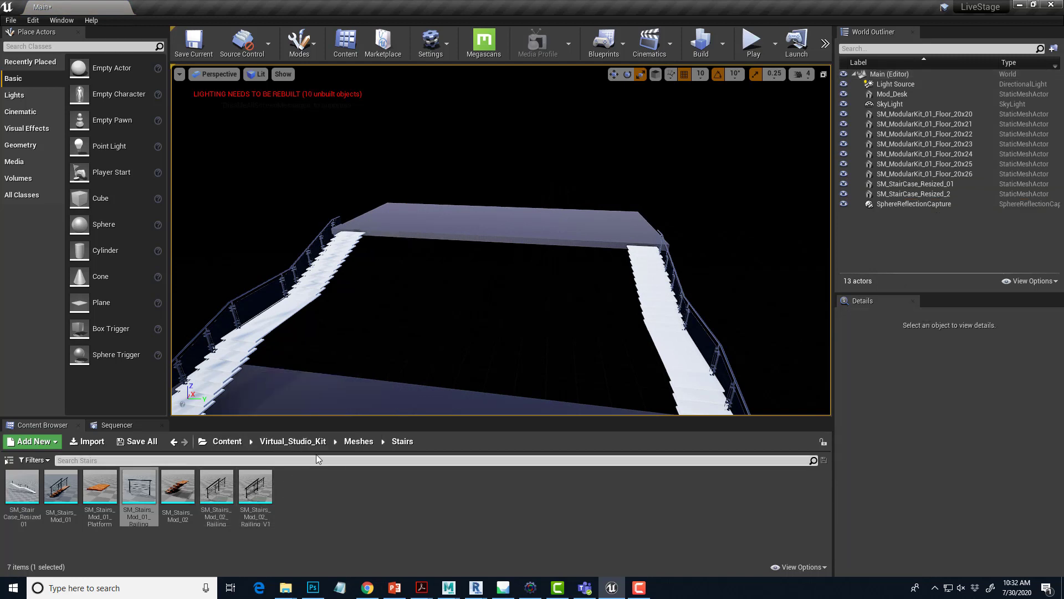
click(358, 442)
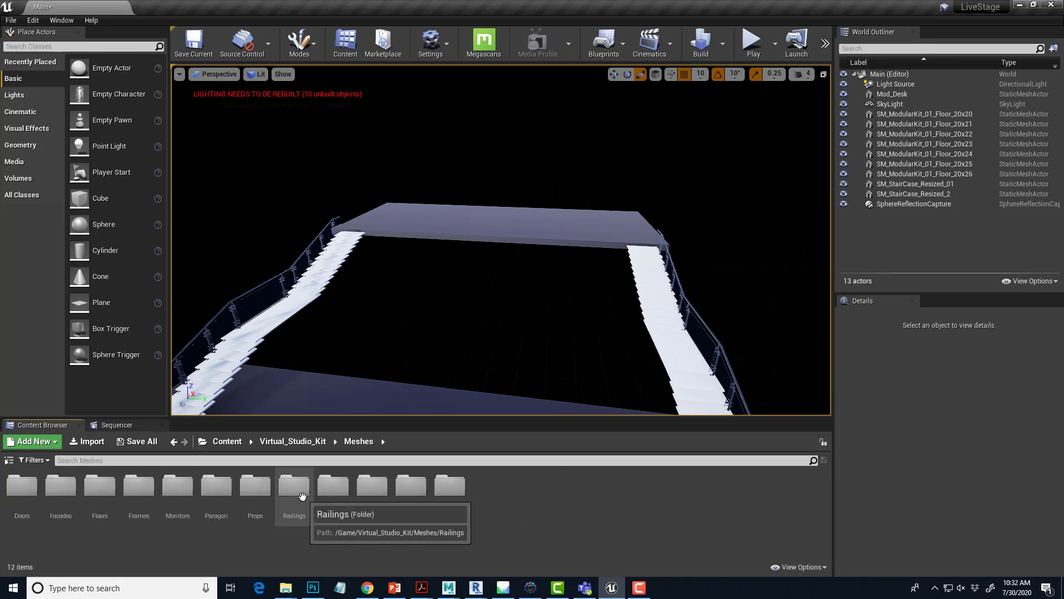
double_click(292, 484)
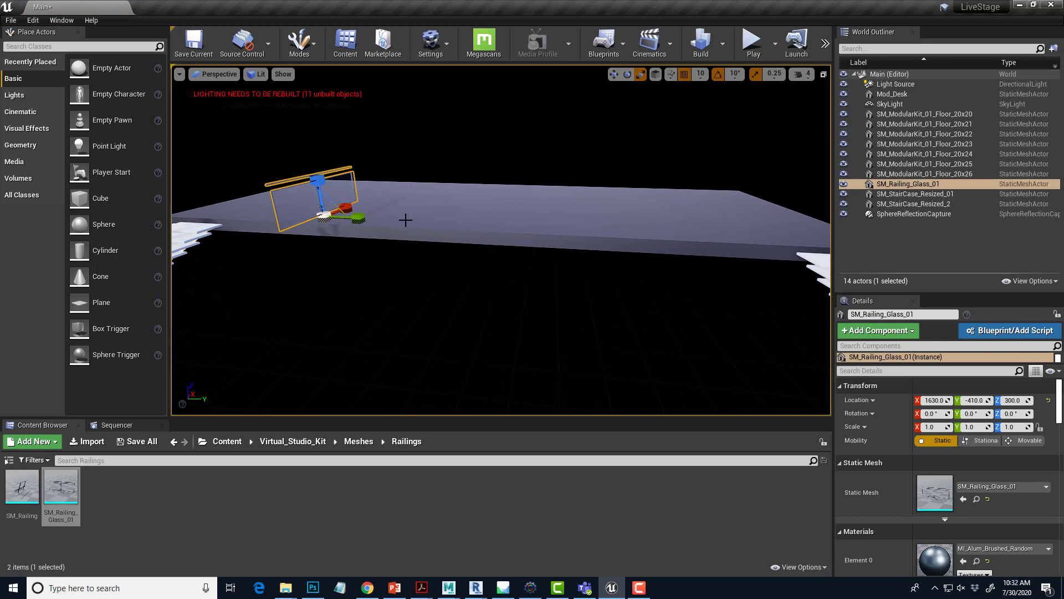
mouse_move(428, 210)
text(-90)
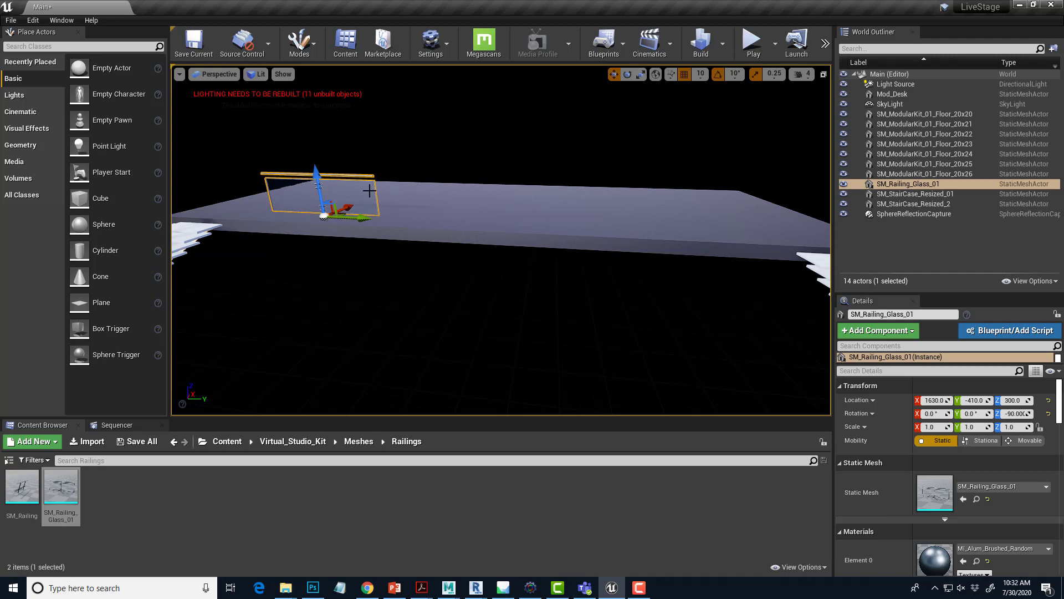
Position SM_Railing_Glass_01 sections along the balcony's front edge, removing an extra one
drag(367, 193, 333, 211)
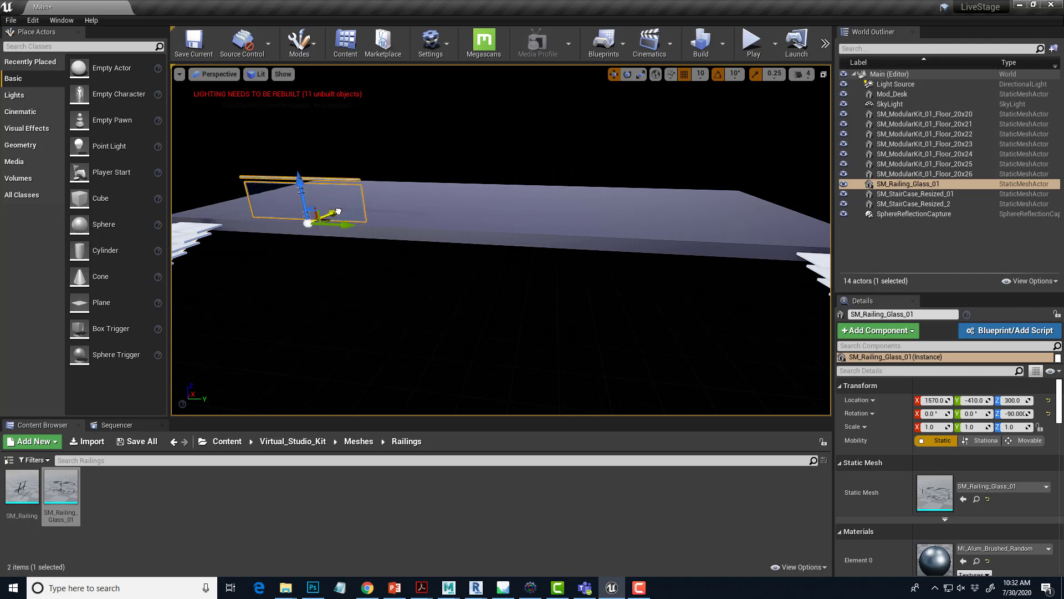
drag(335, 212, 281, 222)
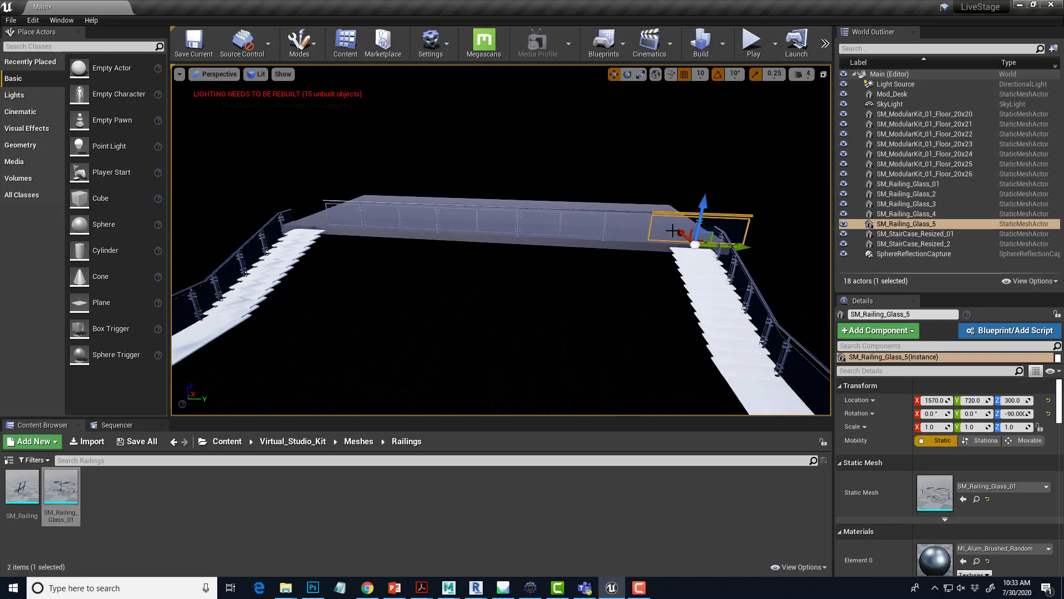
key(delete)
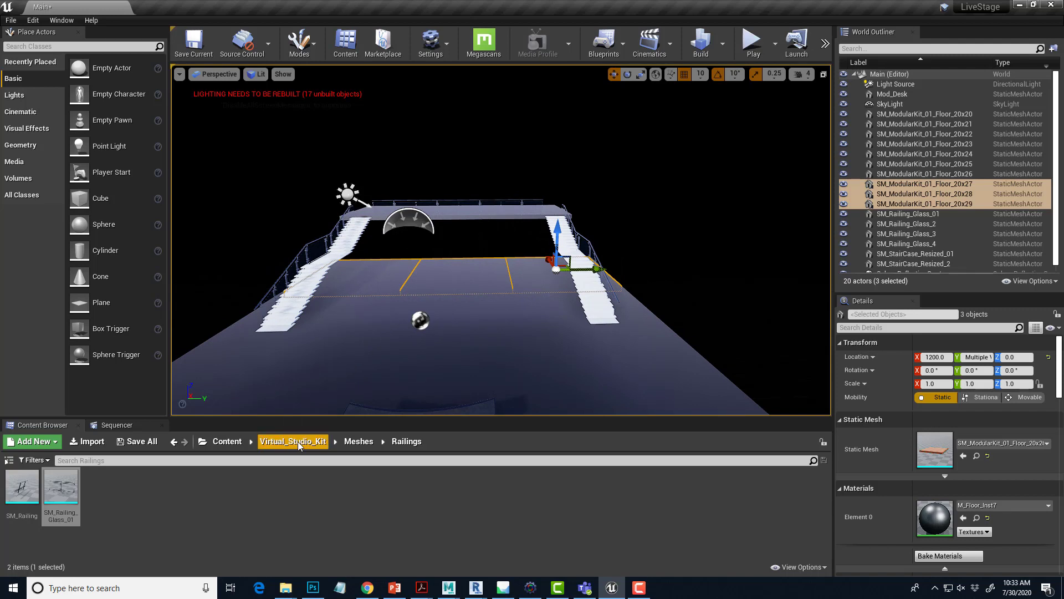
Browse to the Meshes > Walls folder and locate the Wall_10x10_Groves mesh
click(358, 441)
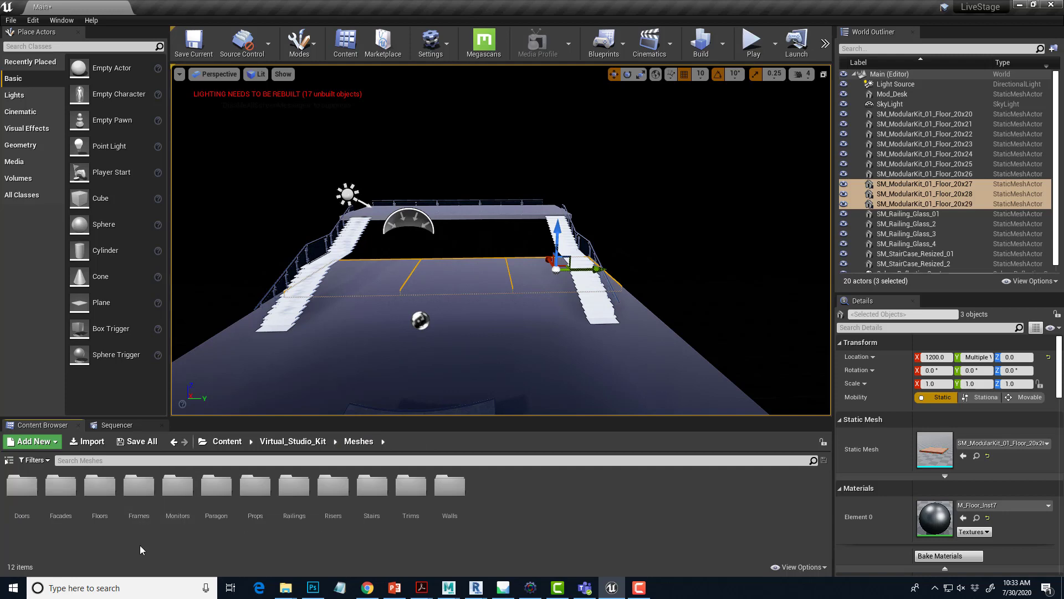
mouse_move(450, 486)
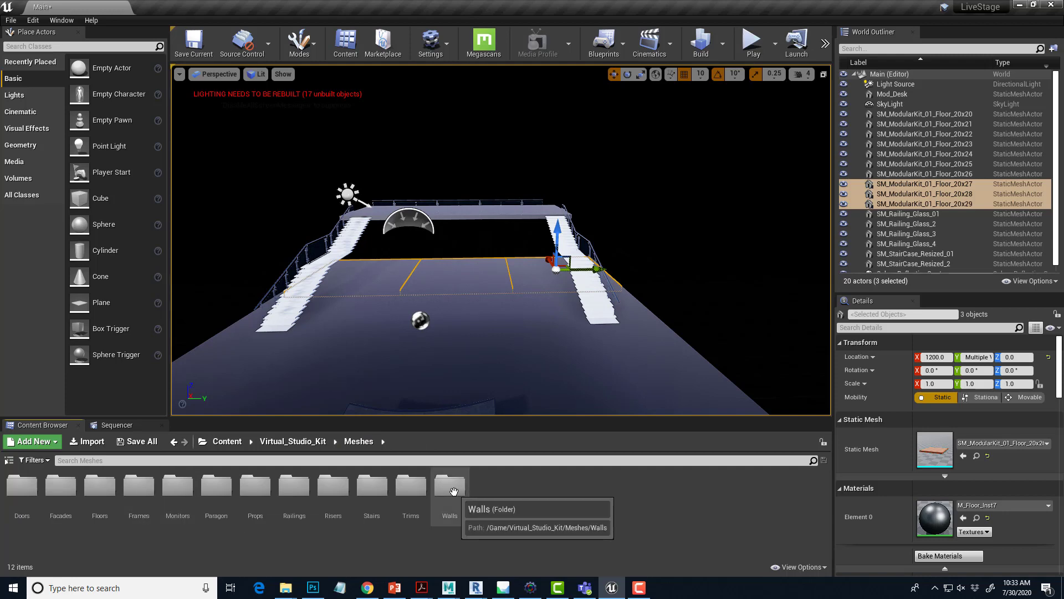
double_click(449, 485)
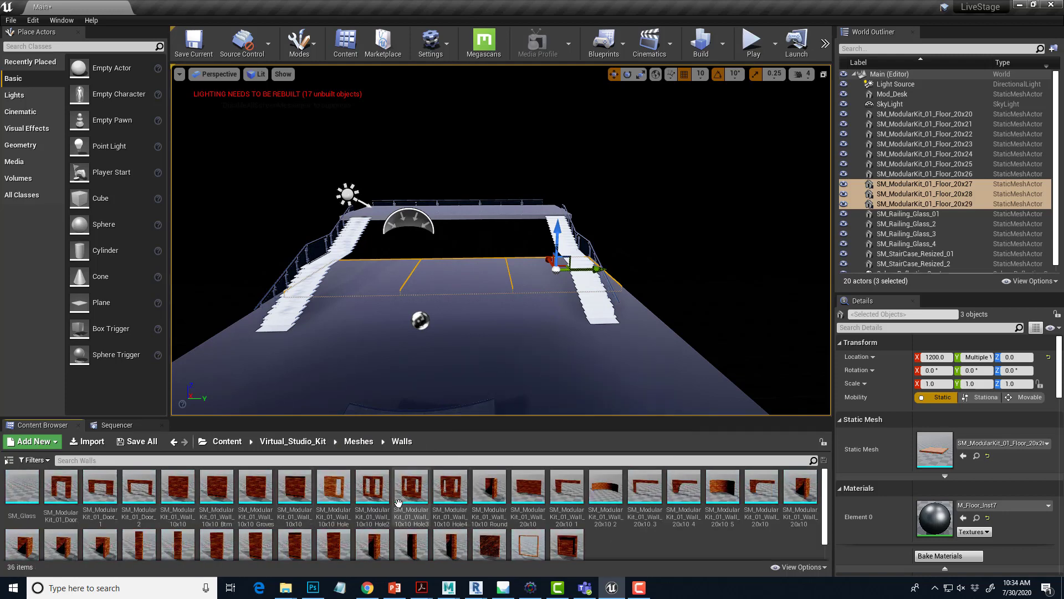
scroll(down, 3)
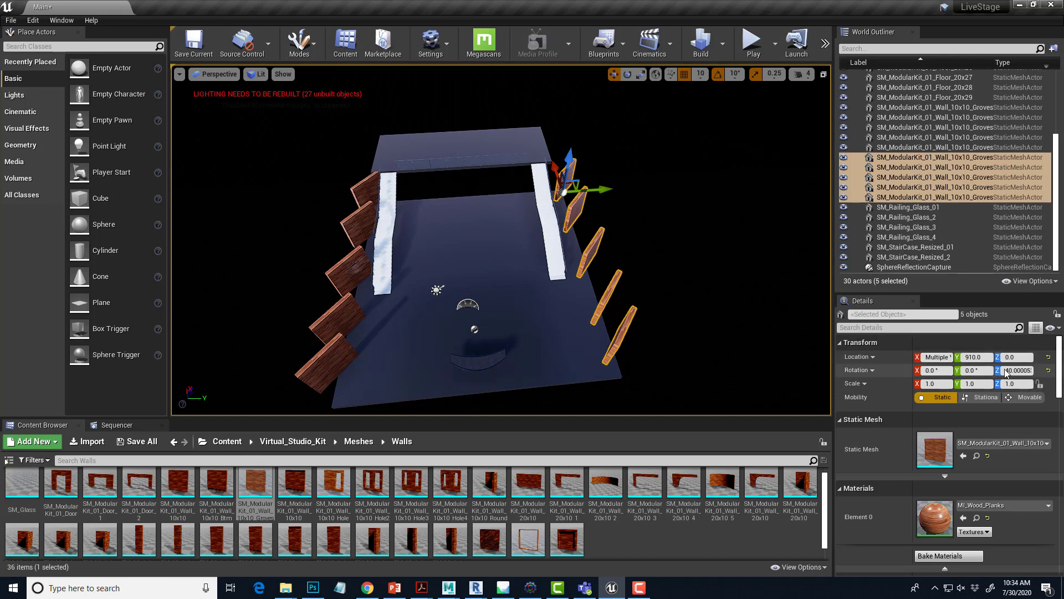
Select the placed wall panel rows on both sides to raise them to Z 230
click(1017, 371)
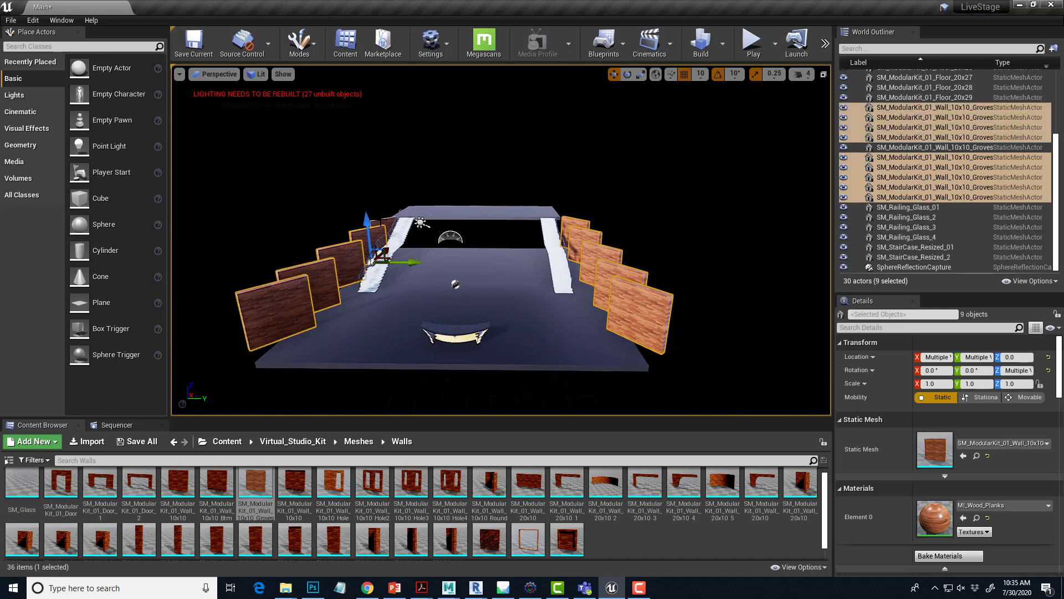
click(572, 223)
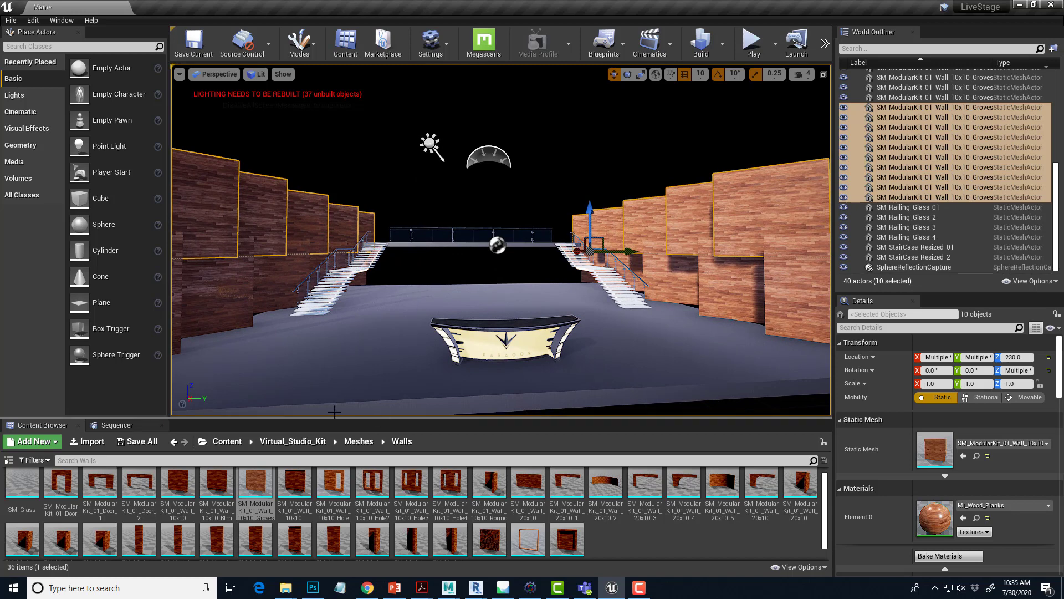
mouse_move(706, 176)
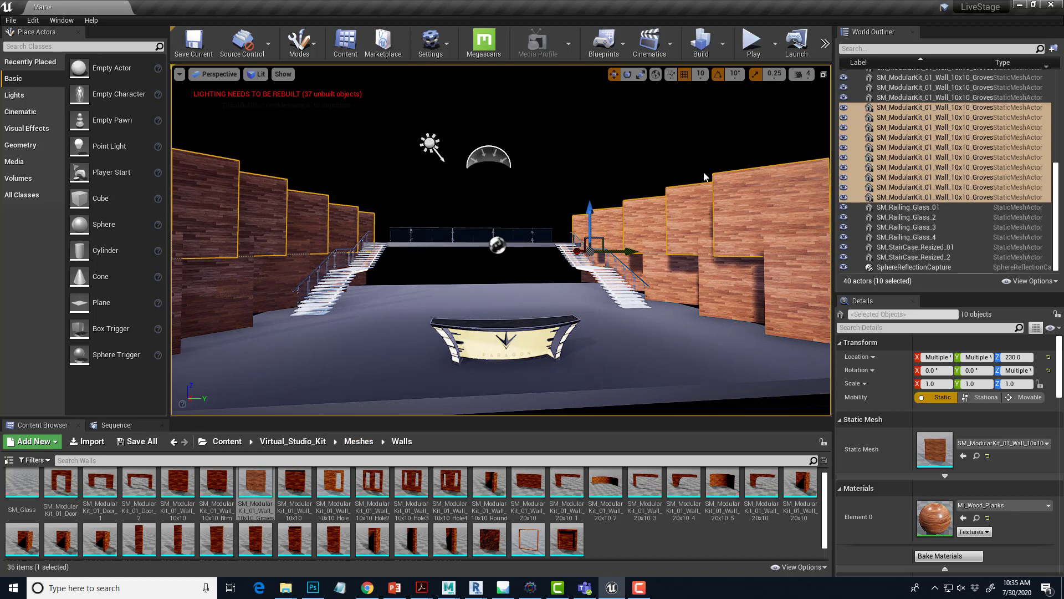
mouse_move(282, 178)
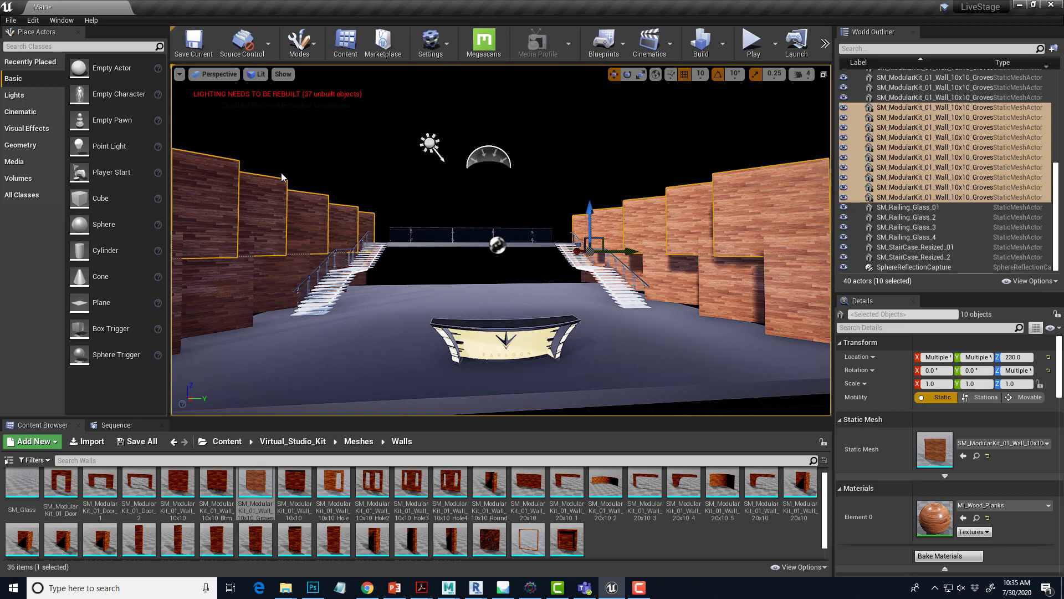
mouse_move(461, 485)
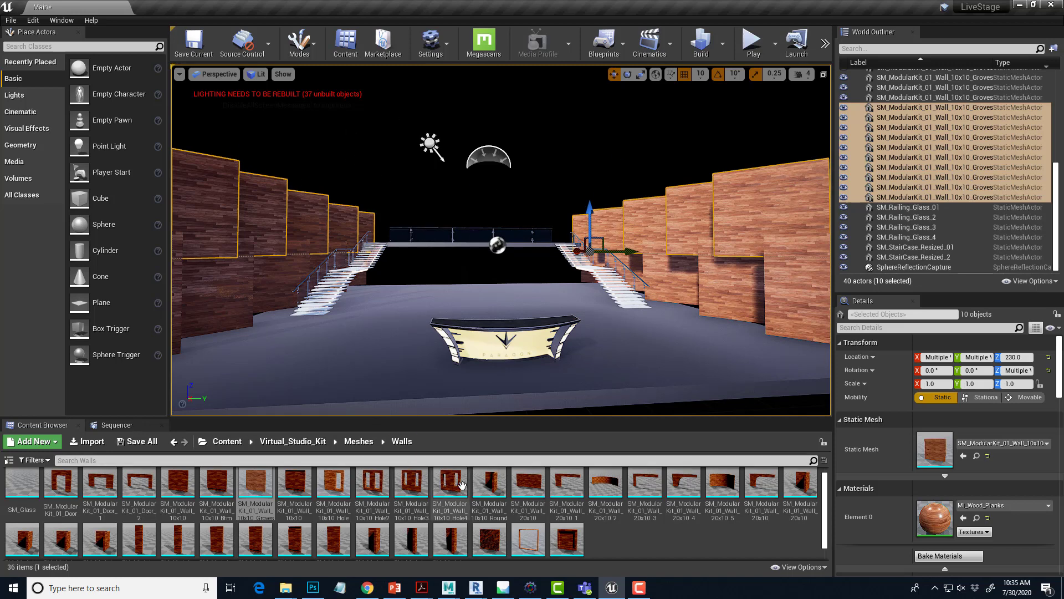
Browse to the Meshes > Props folder for SM_Ceiling_Grid_Trusses
click(358, 442)
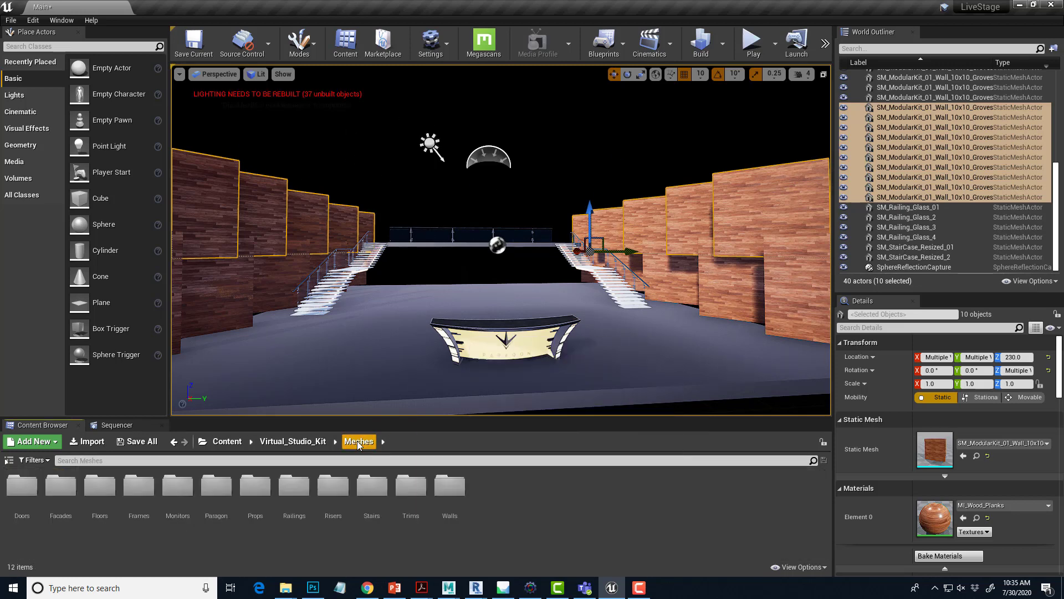
click(255, 486)
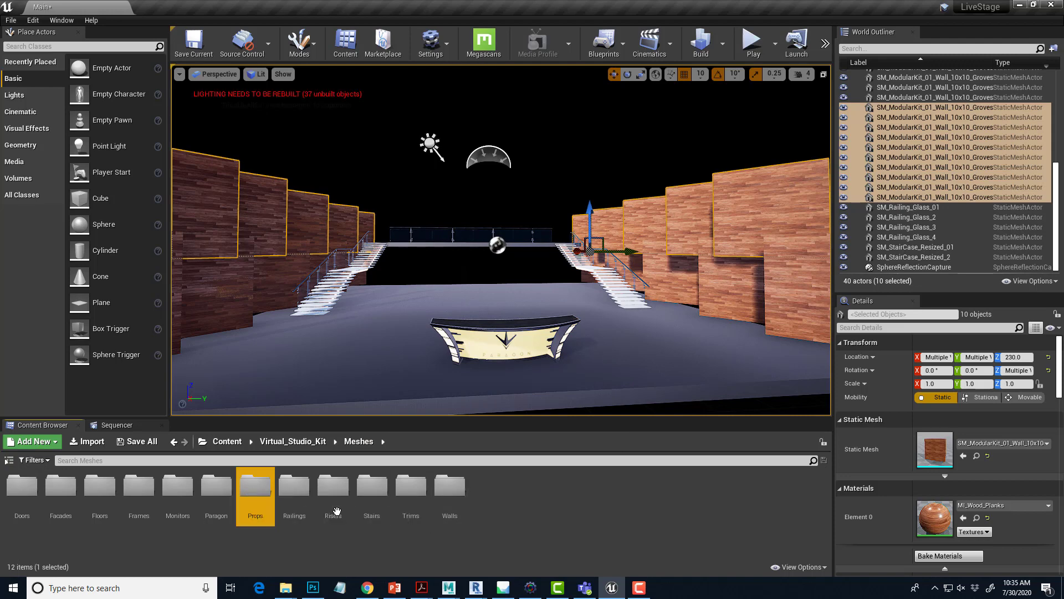
double_click(255, 485)
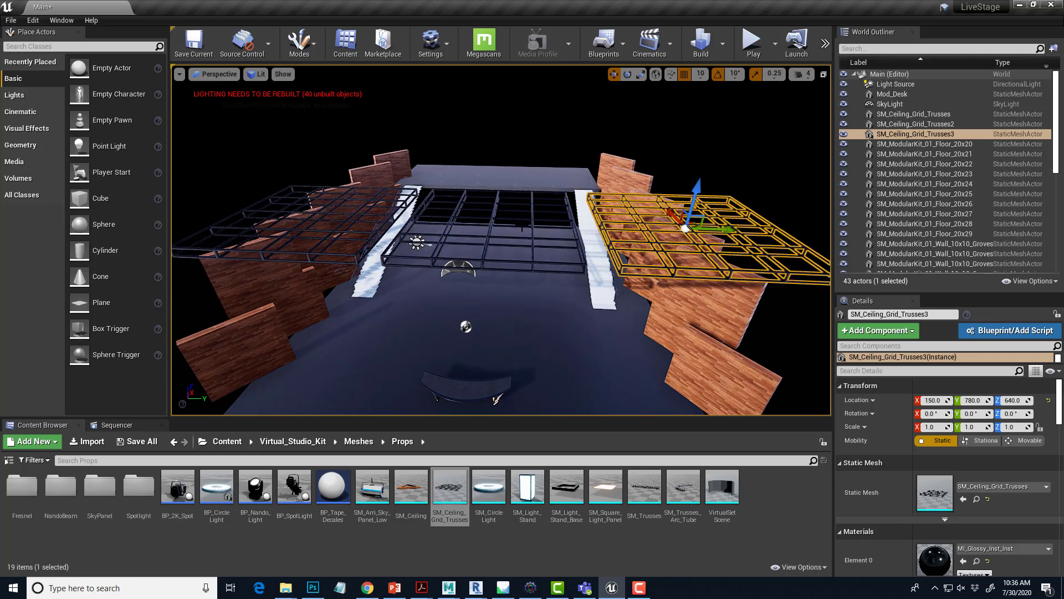
Select all three ceiling grid trusses hanging above the stage at Z 640
click(916, 123)
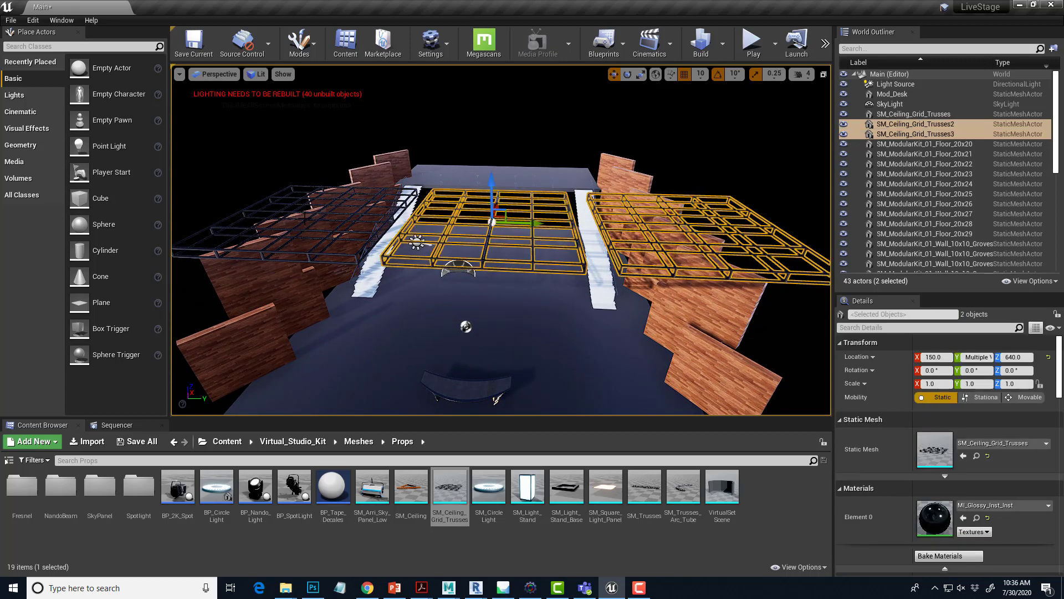
click(306, 224)
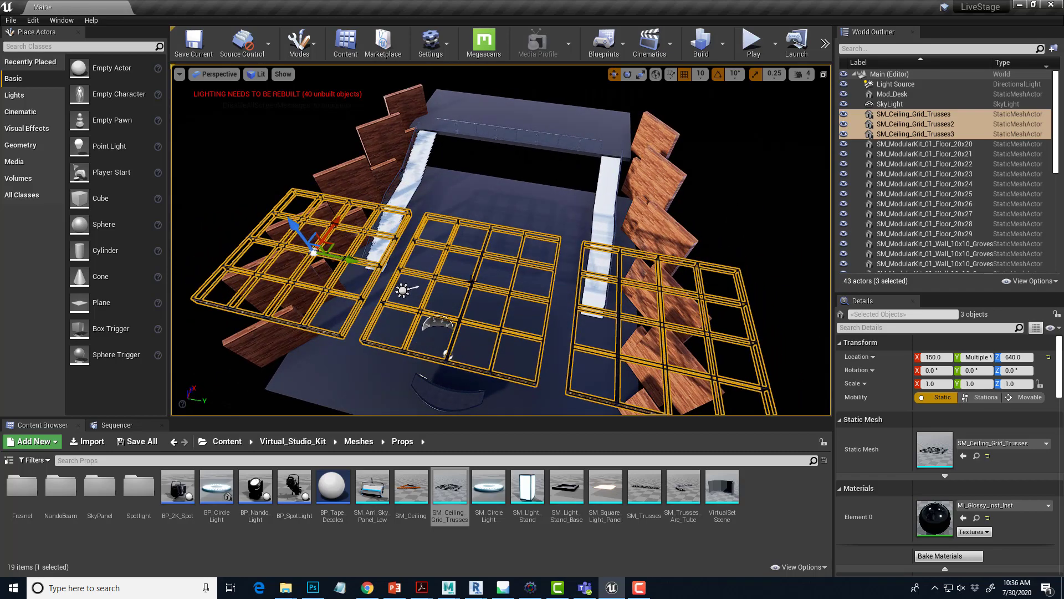
click(924, 123)
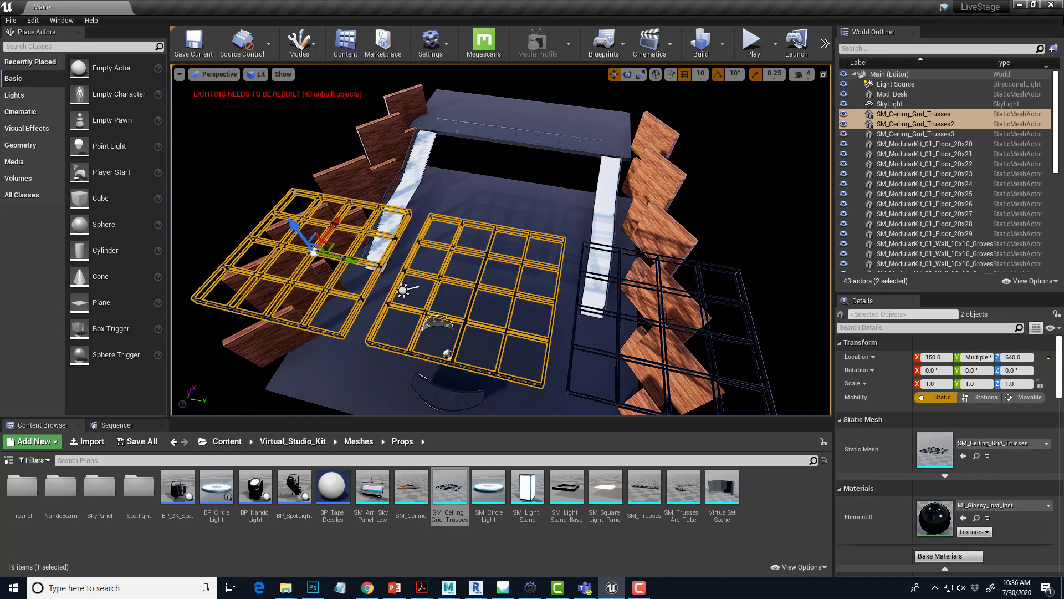
click(672, 319)
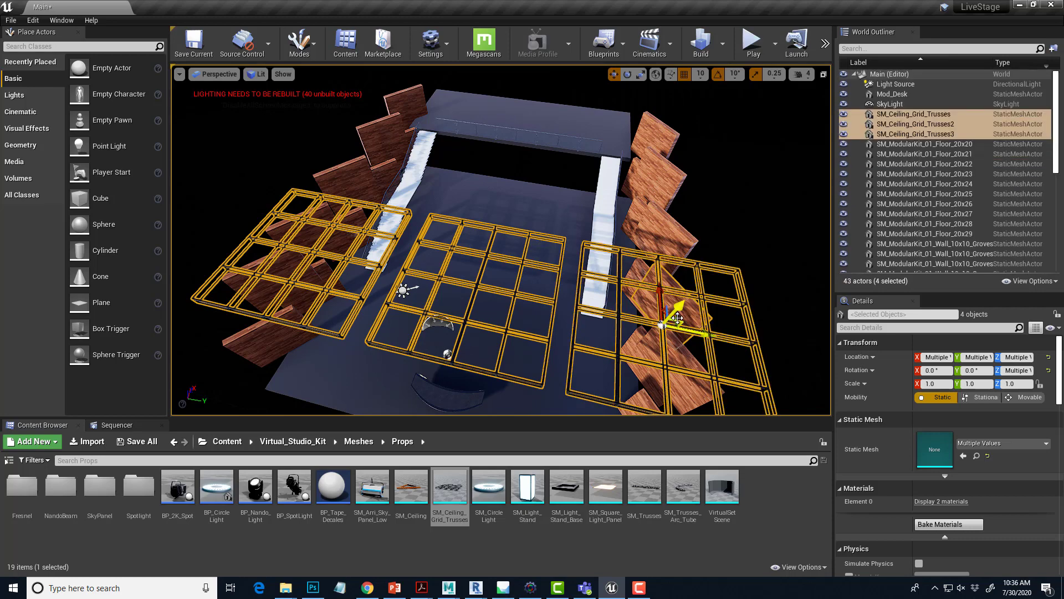